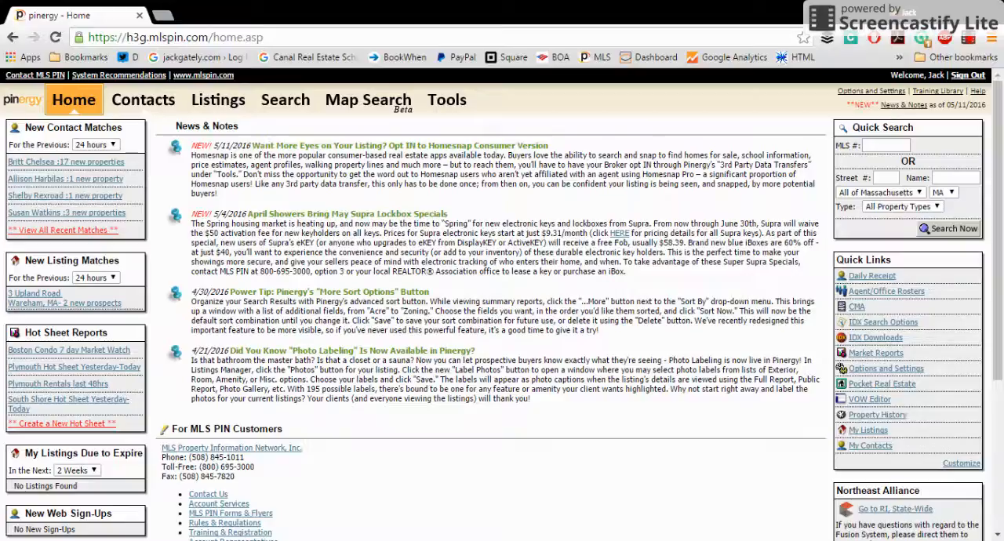
mouse_move(470, 343)
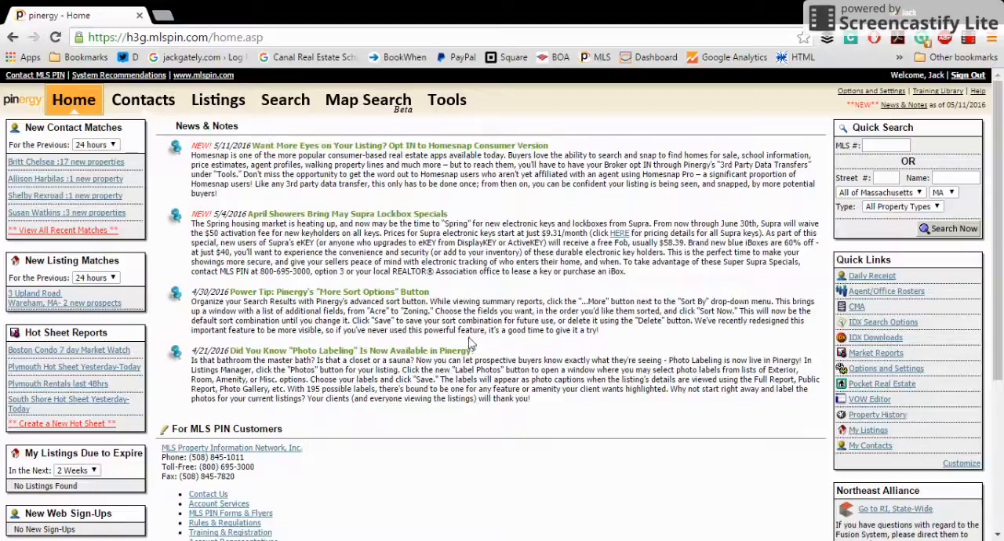
mouse_move(298, 227)
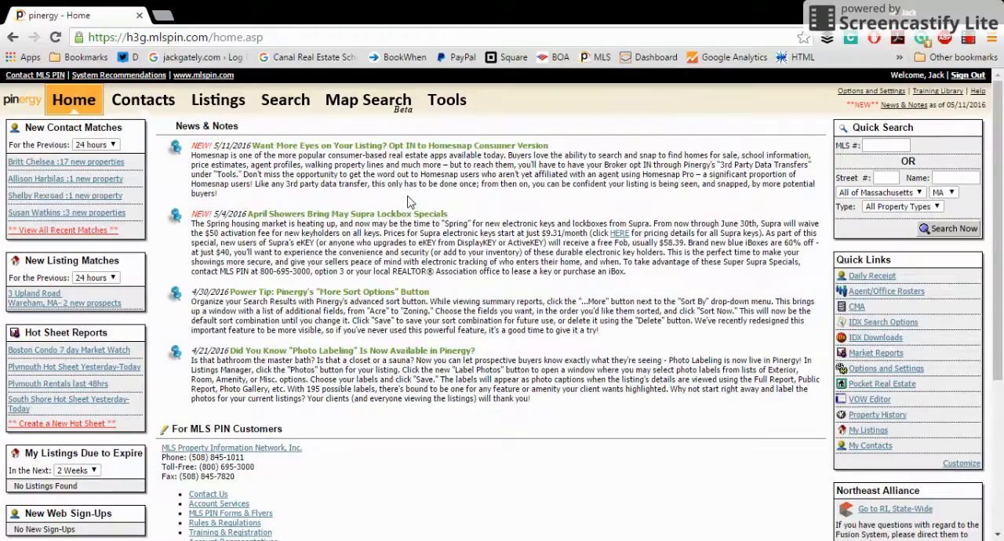
mouse_move(406, 202)
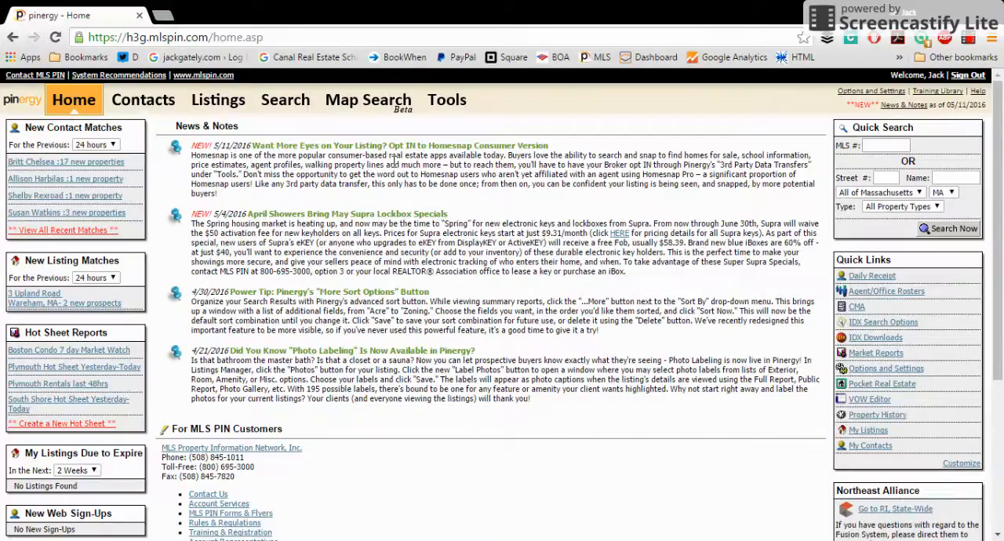
mouse_move(364, 132)
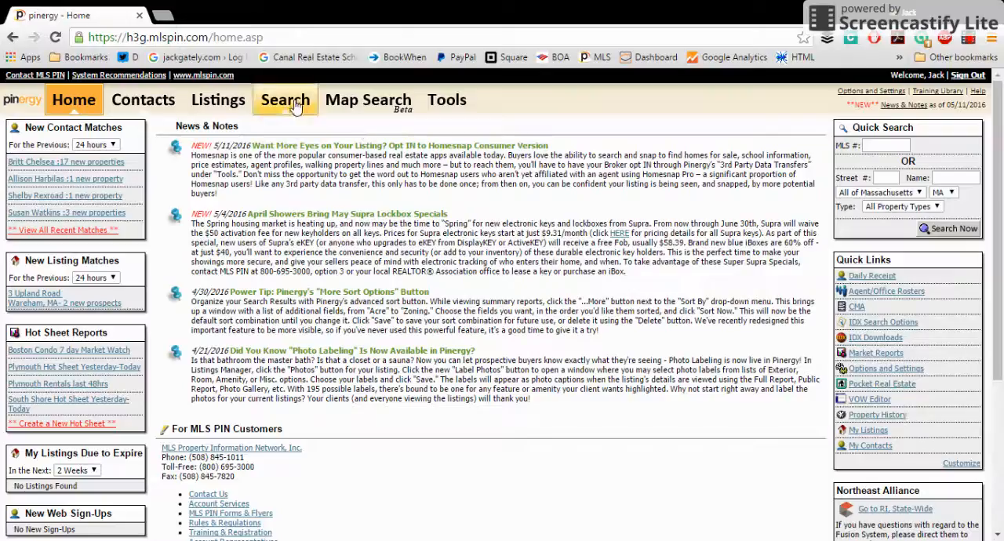
mouse_move(367, 100)
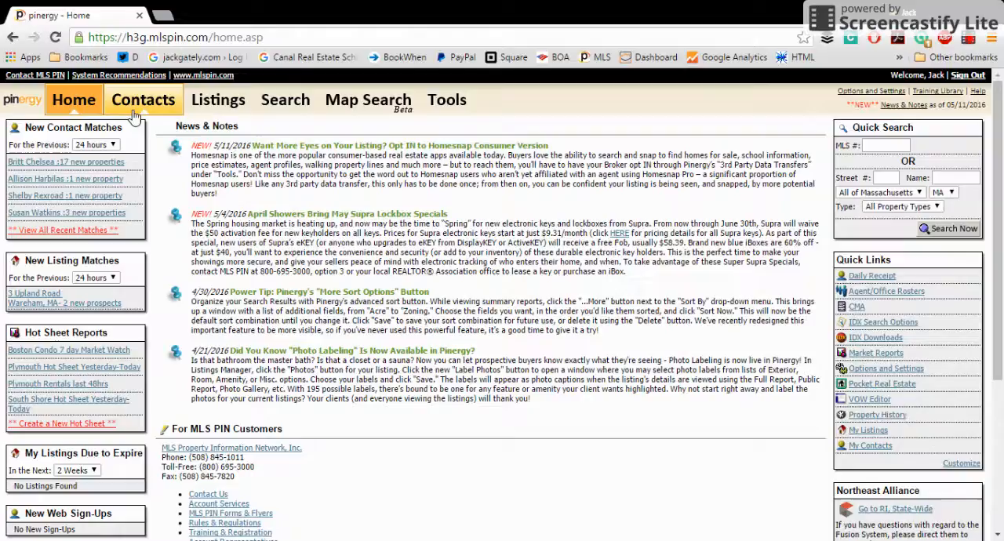
mouse_move(286, 101)
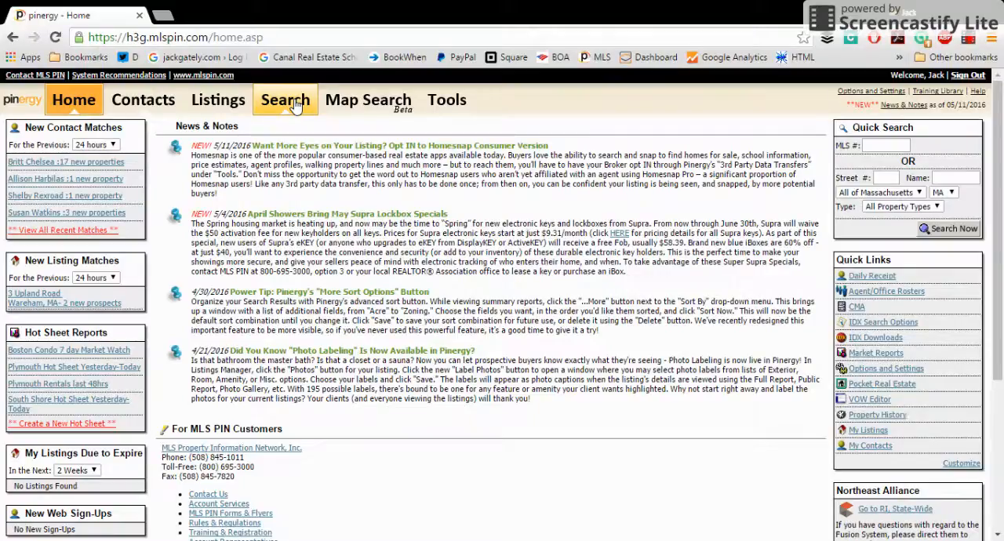
Enter 3 bedrooms and add Plymouth, MA to the selected towns on the Search page.
left_click(285, 100)
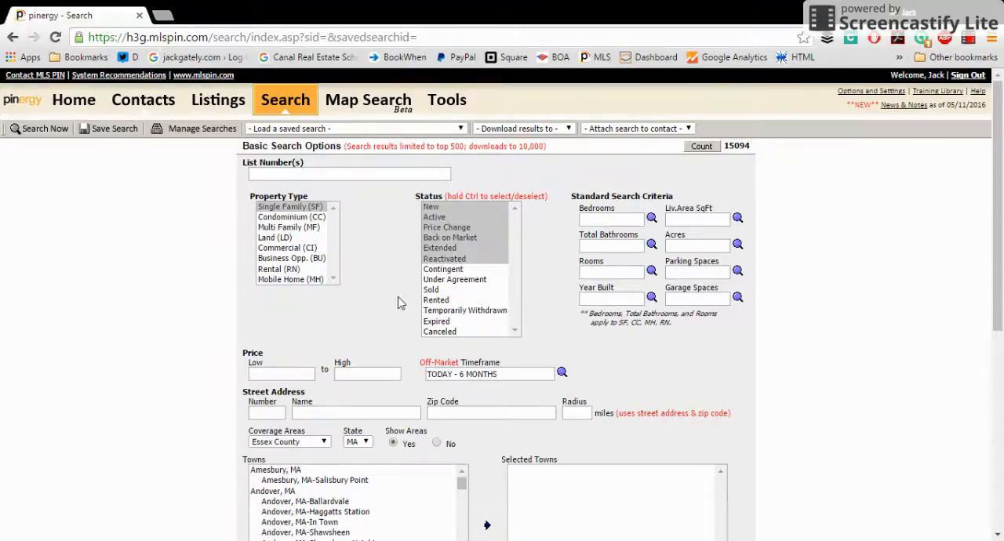
scroll("down", 3)
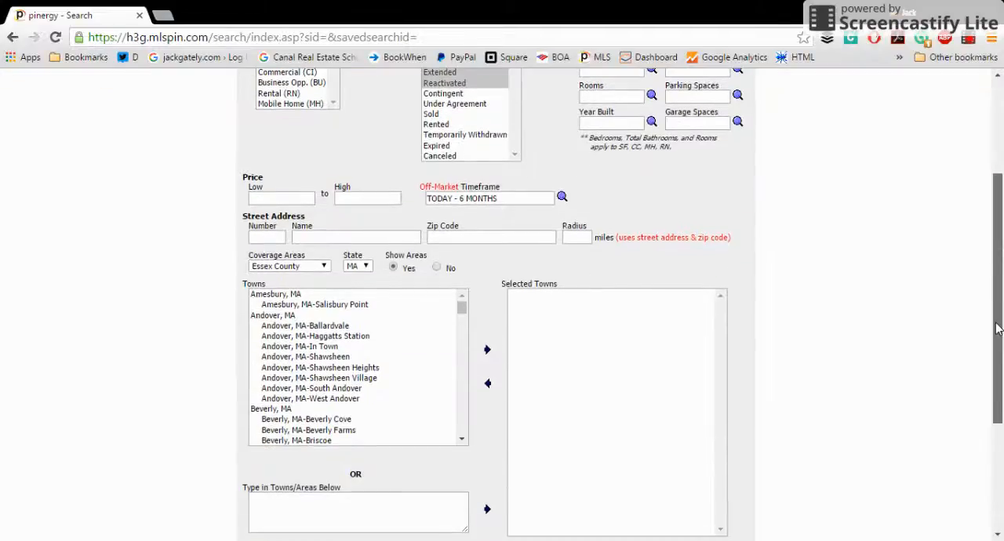
scroll("up", 3)
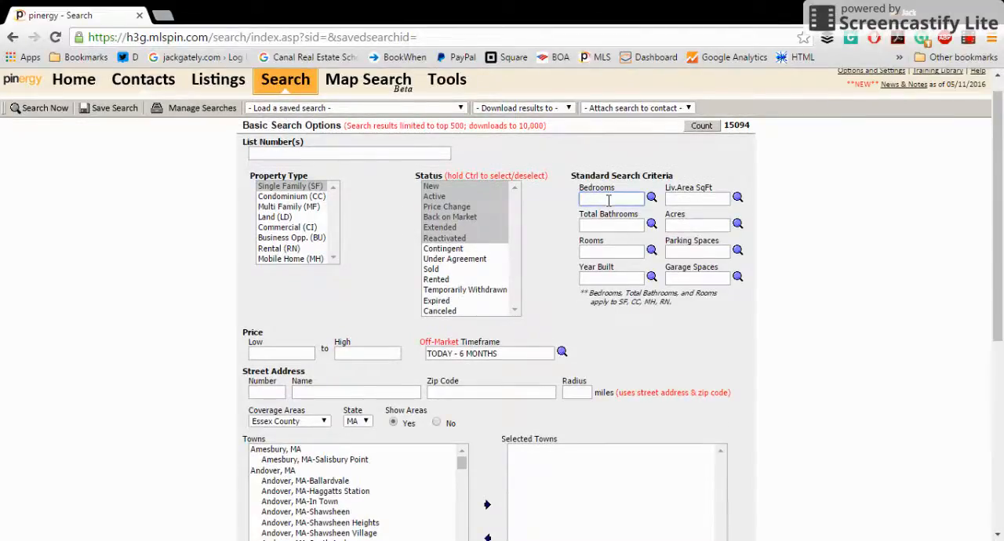
type("3")
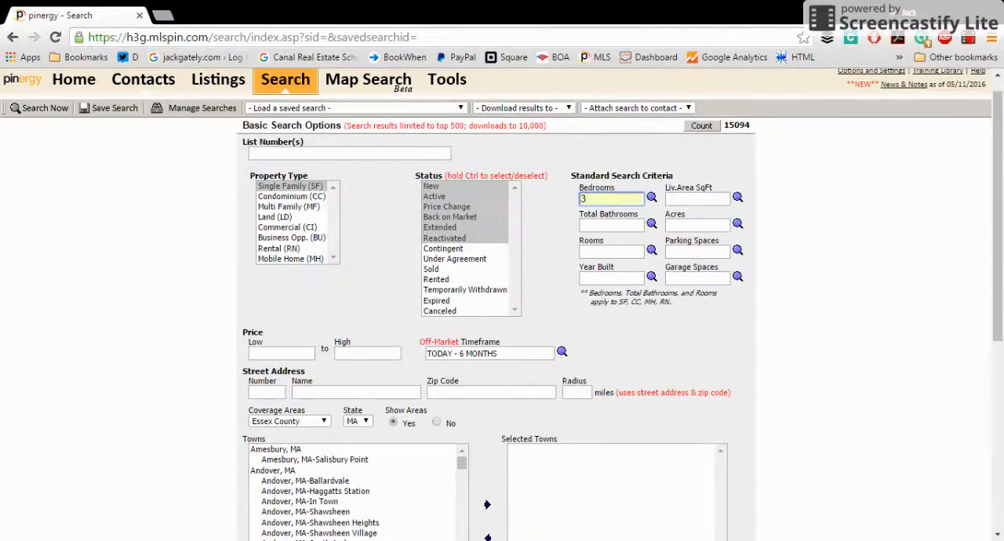
scroll("down", 3)
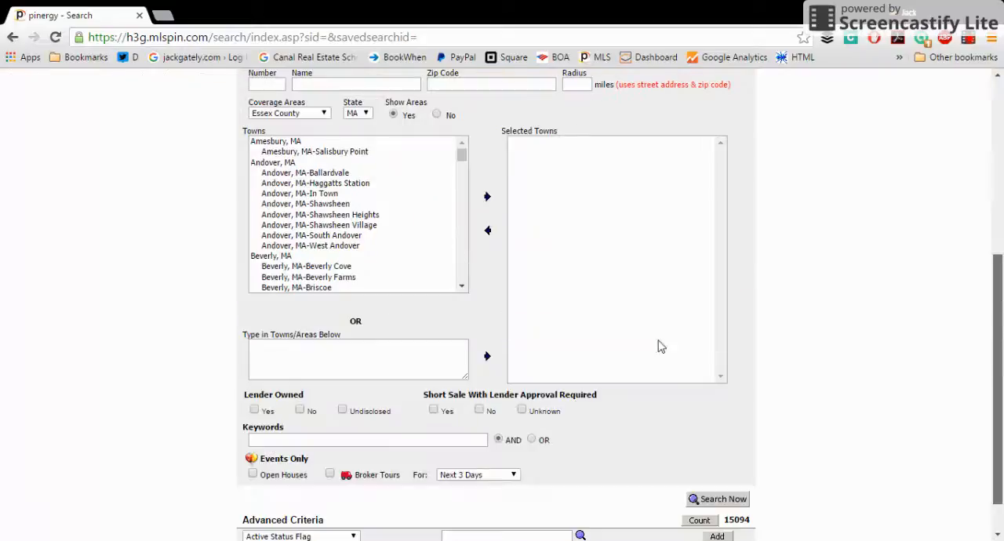
type("Pi")
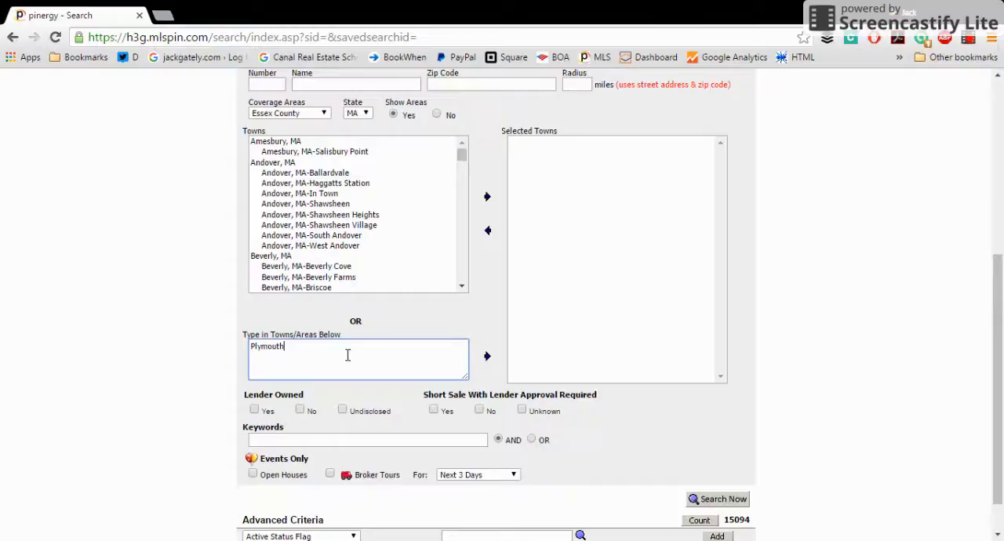
left_click(486, 356)
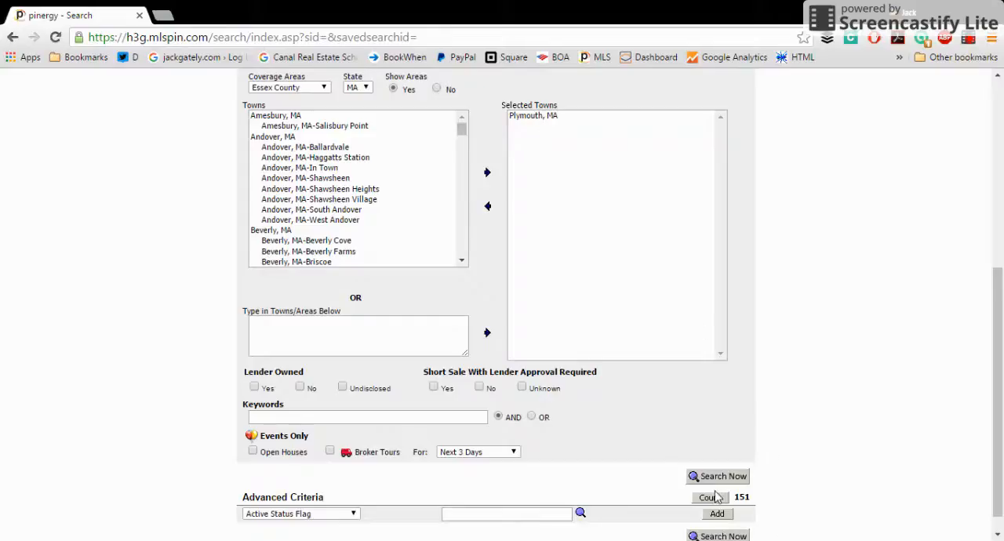
Count matches, filter to open houses in the next 7 days, and recount to 18.
left_click(709, 496)
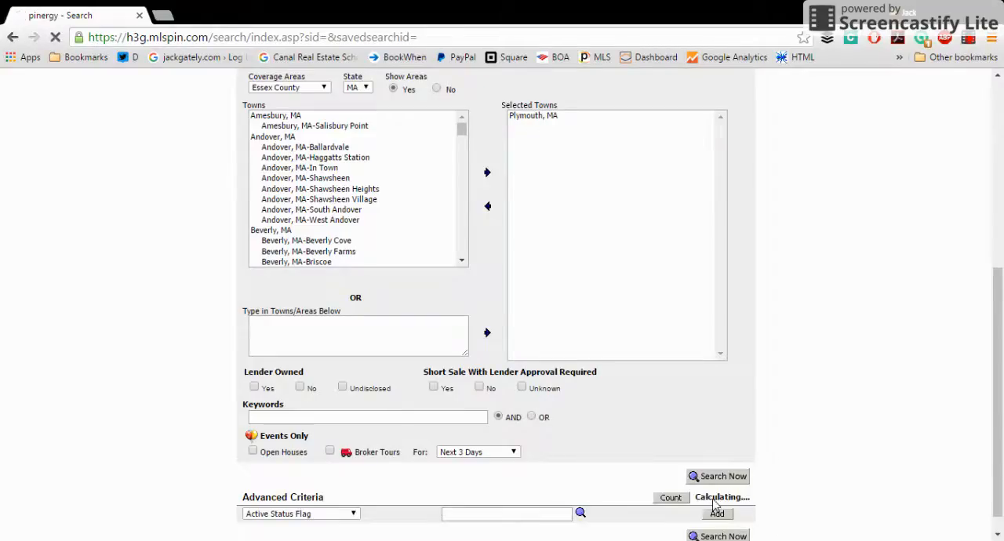
left_click(672, 497)
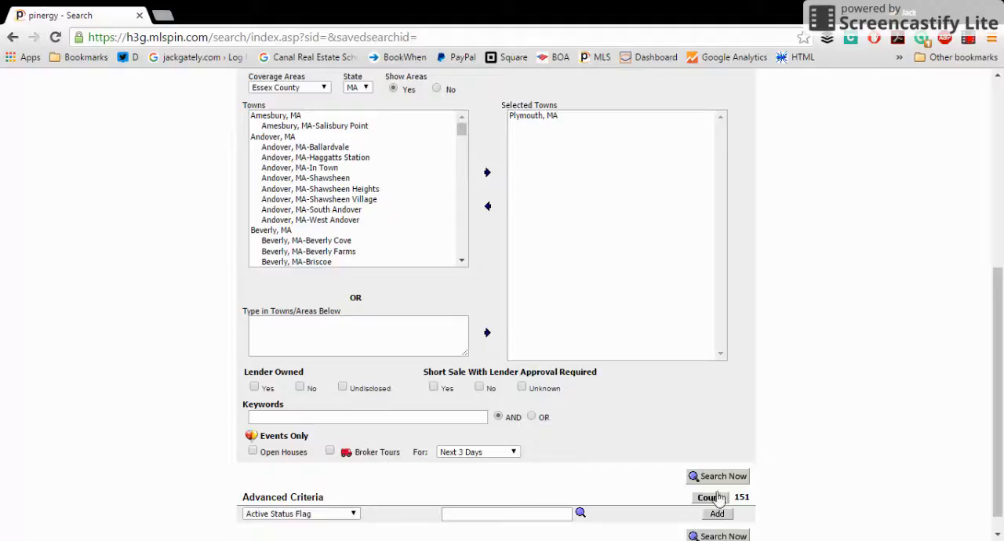
mouse_move(1001, 389)
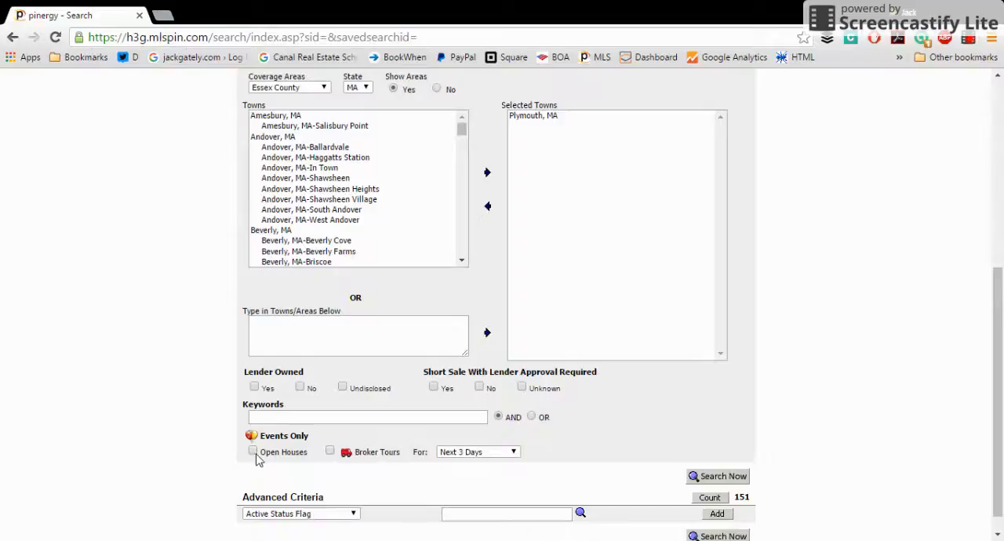
left_click(253, 452)
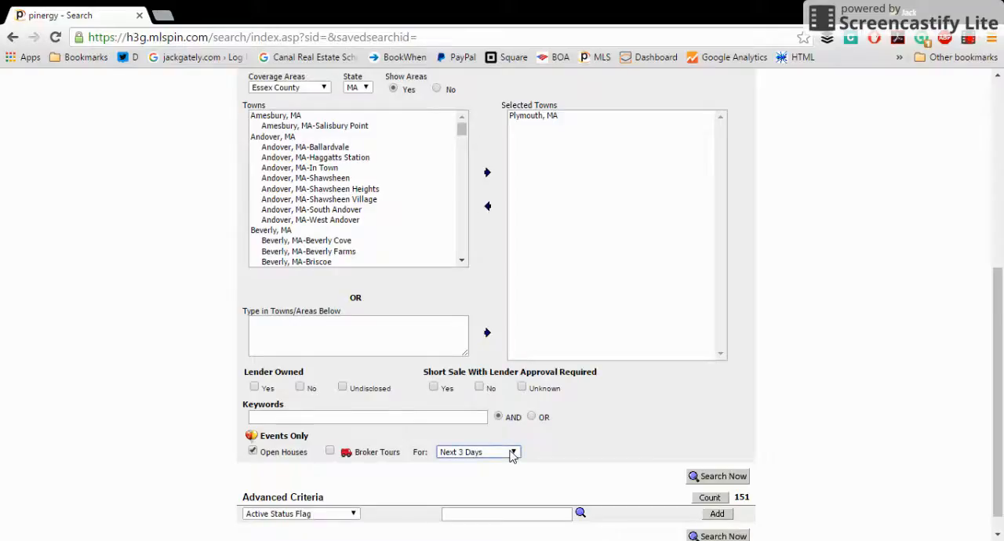
left_click(477, 451)
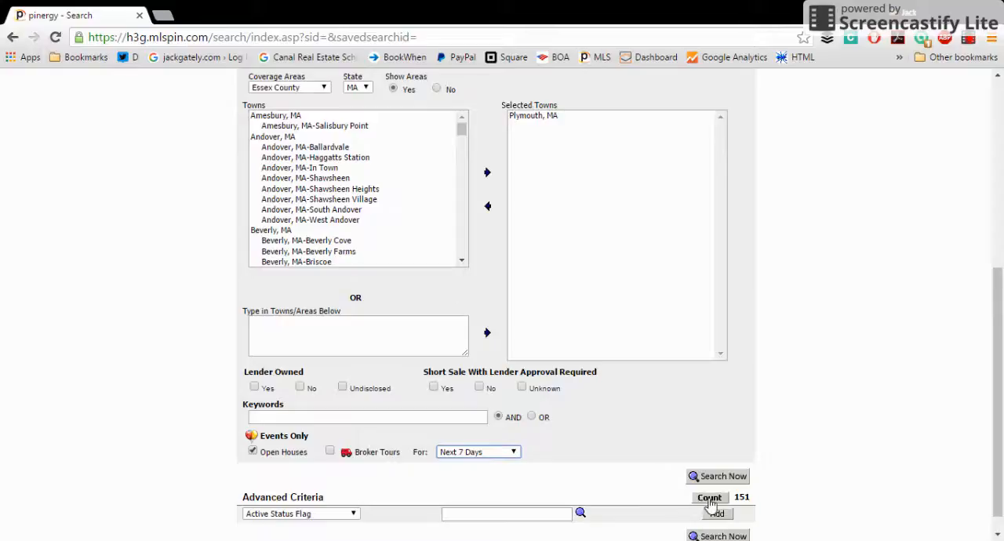
left_click(709, 497)
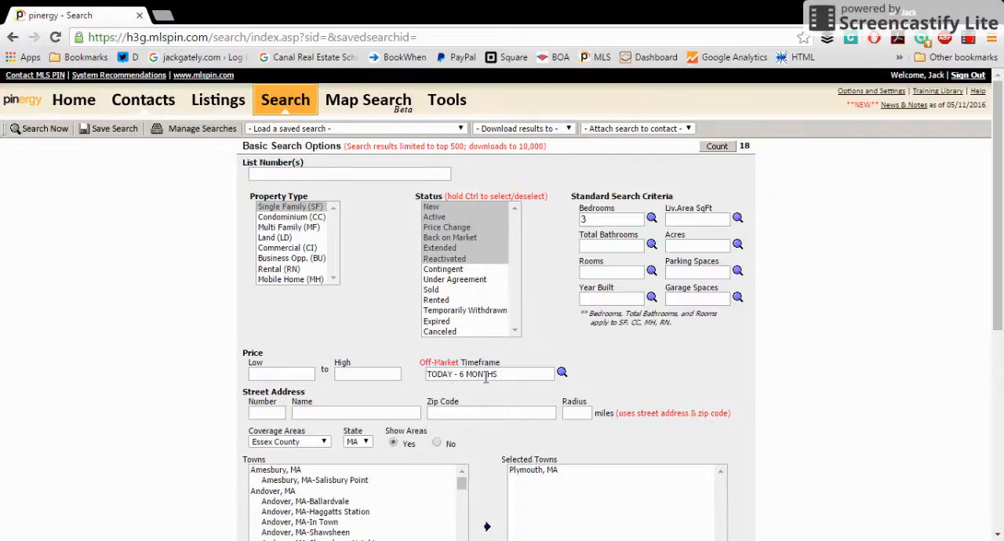
Edit the Off-Market Timeframe to read TODAY - 6 MONTHS instead of years.
left_click(490, 374)
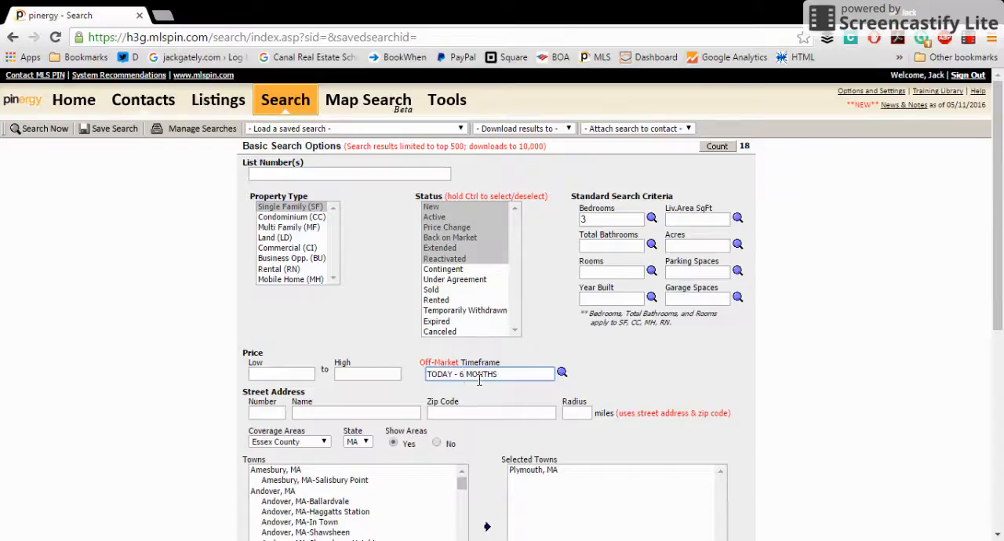
left_click(505, 373)
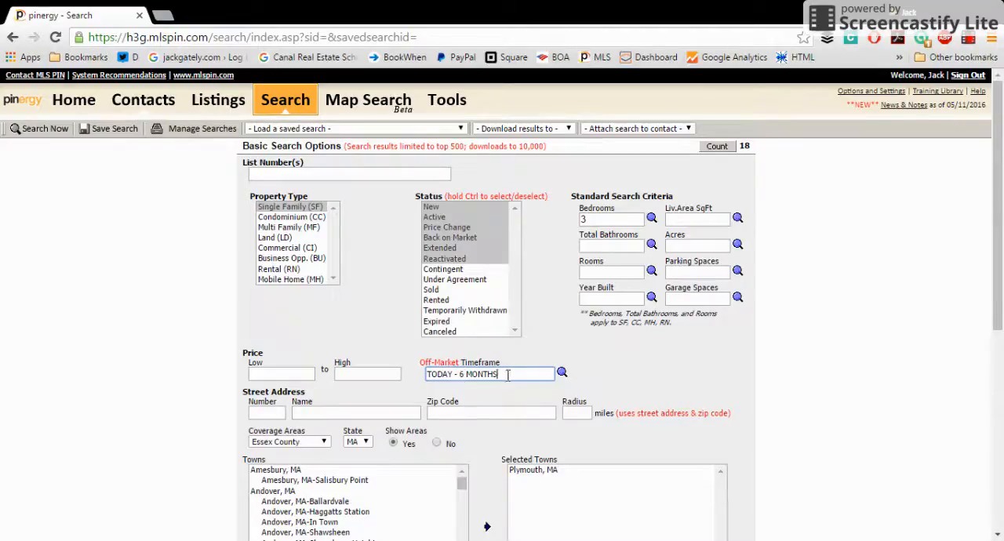
key("Backspace")
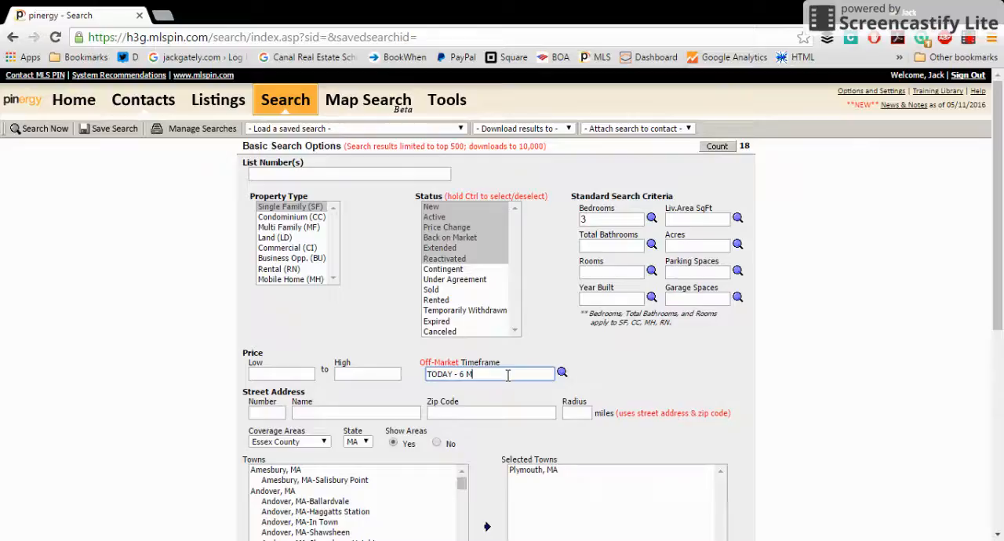
type("years")
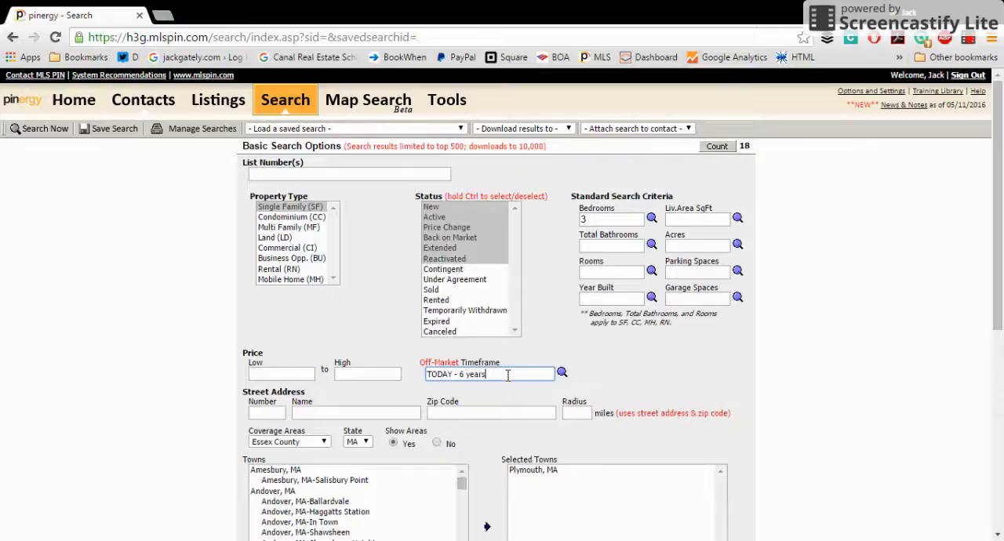
key("Backspace")
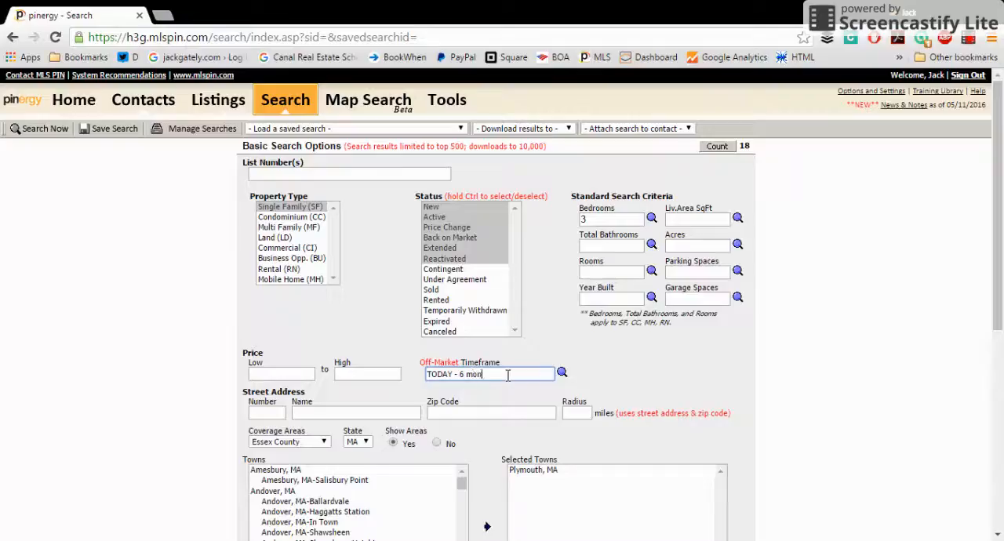
type("ths")
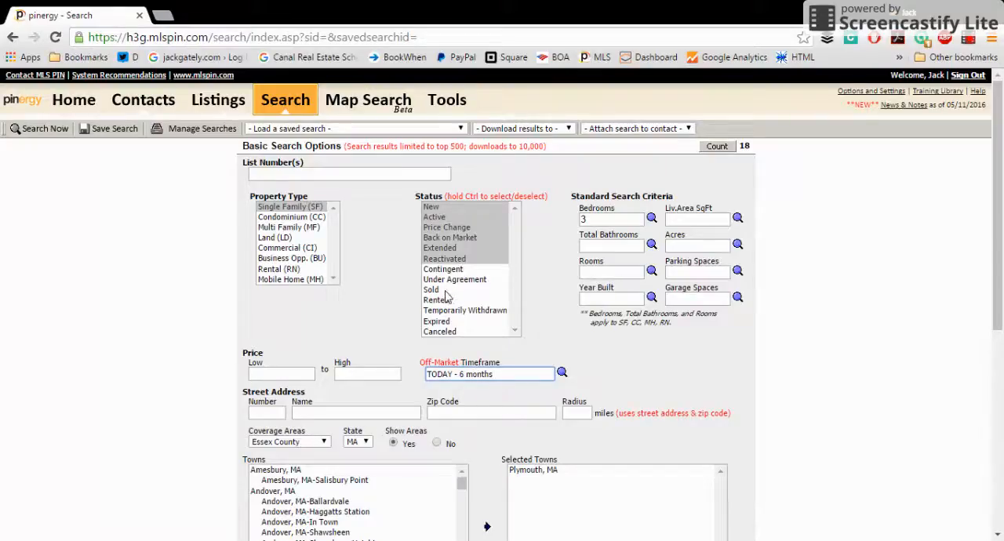
left_click(489, 373)
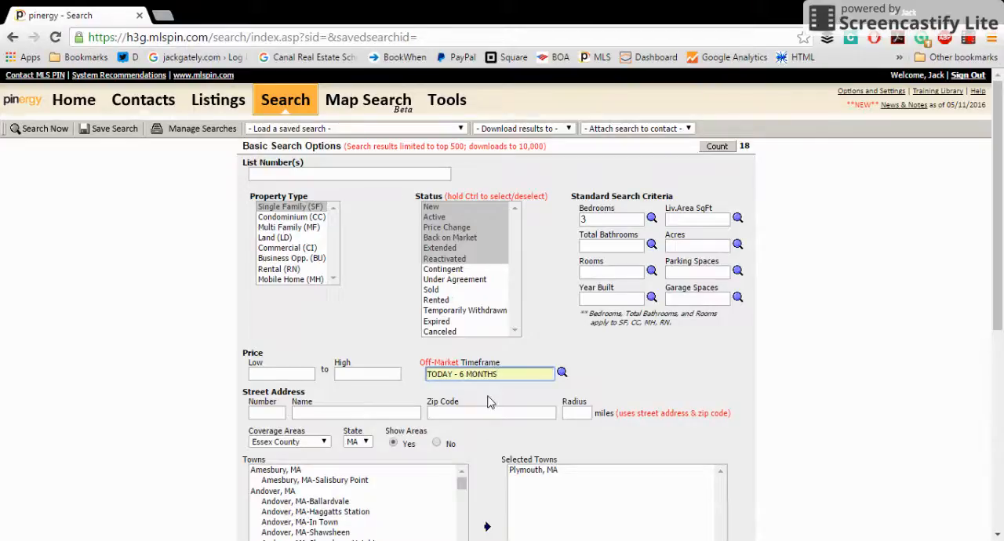
left_click(354, 413)
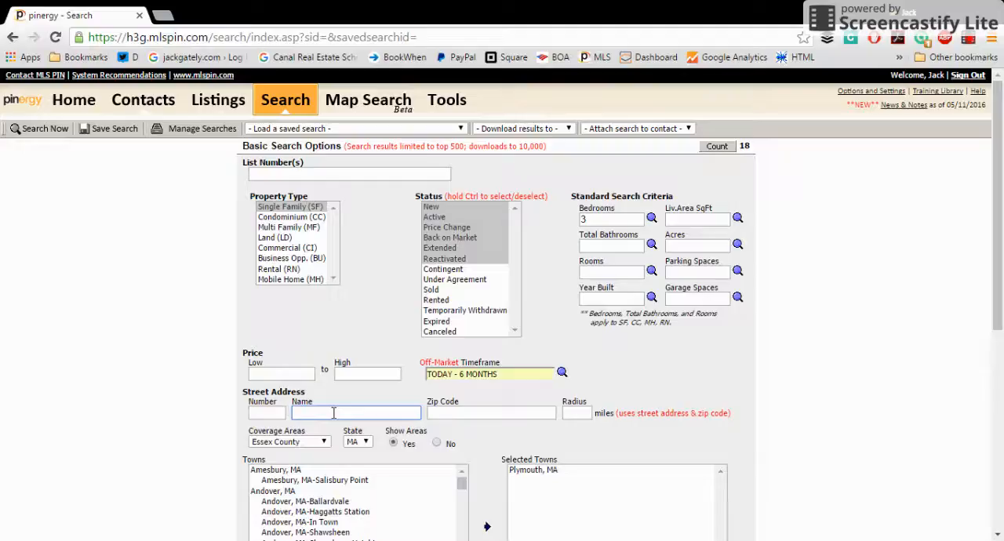
mouse_move(177, 364)
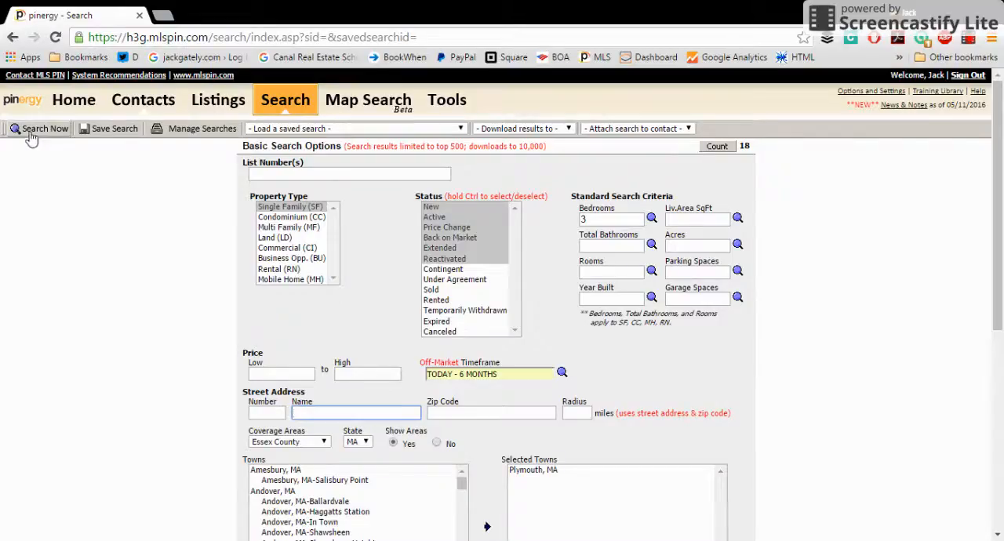
left_click(38, 128)
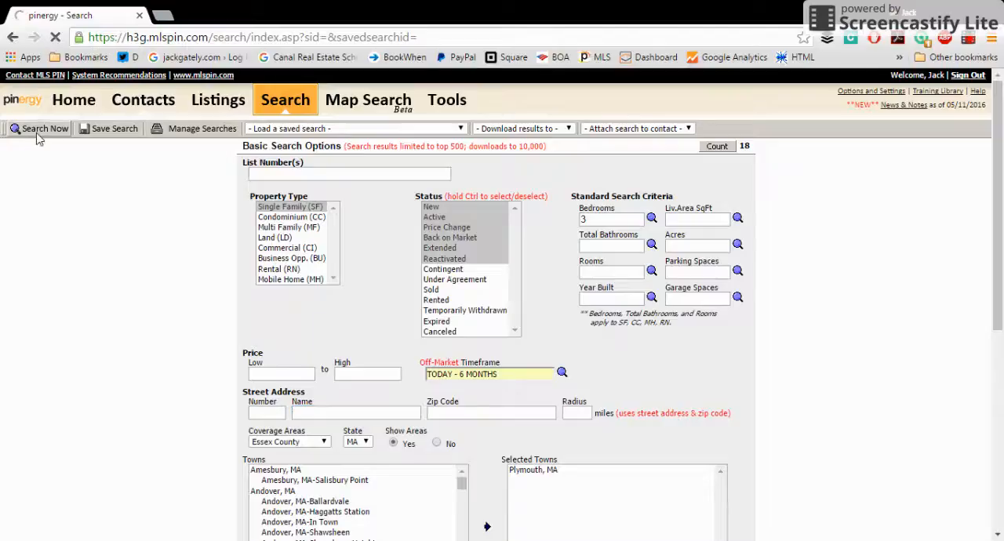
left_click(44, 129)
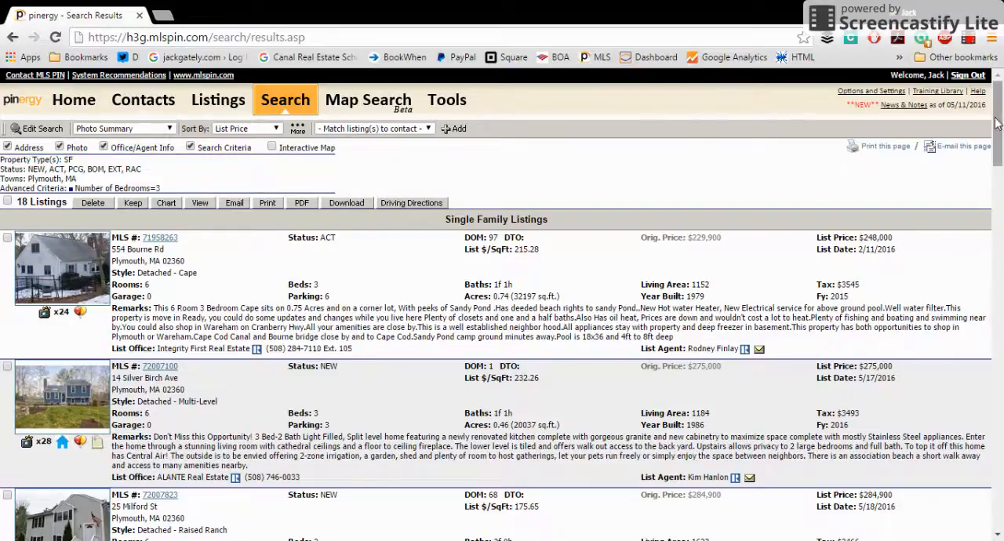
scroll("down", 3)
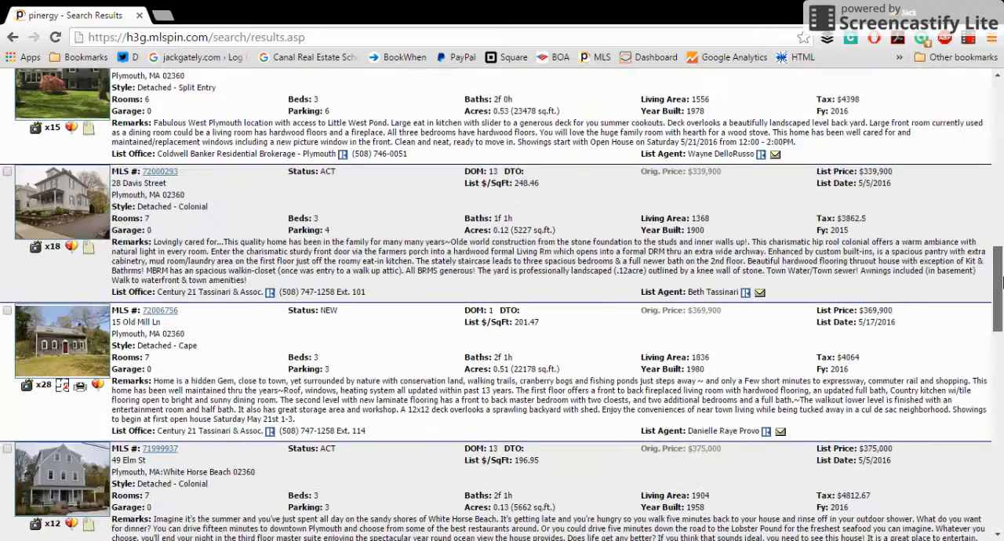
scroll("down", 3)
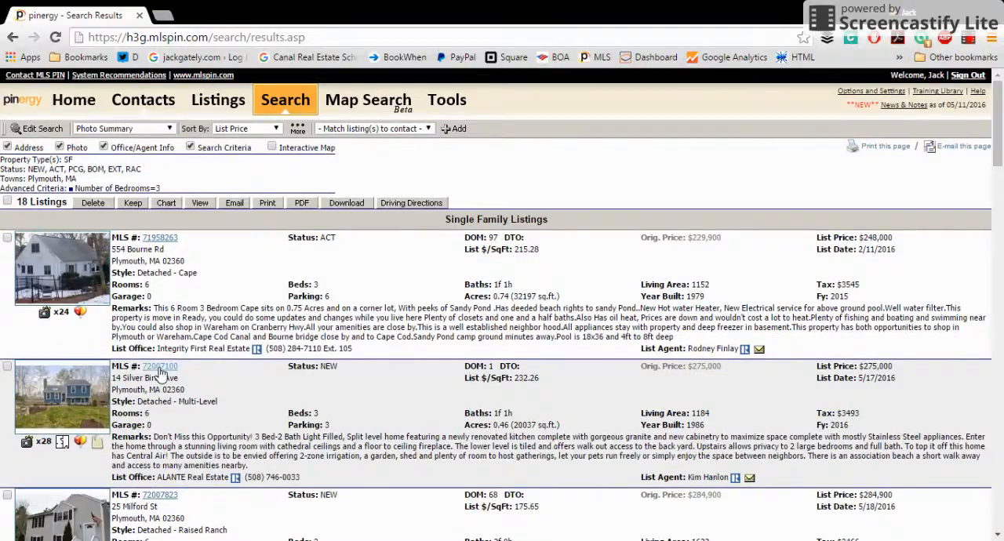
left_click(160, 367)
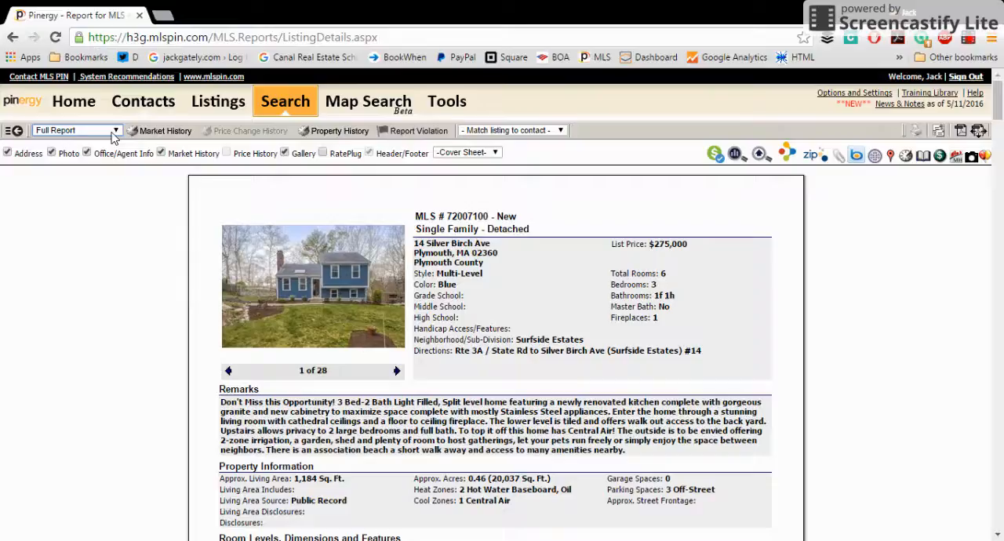
left_click(76, 131)
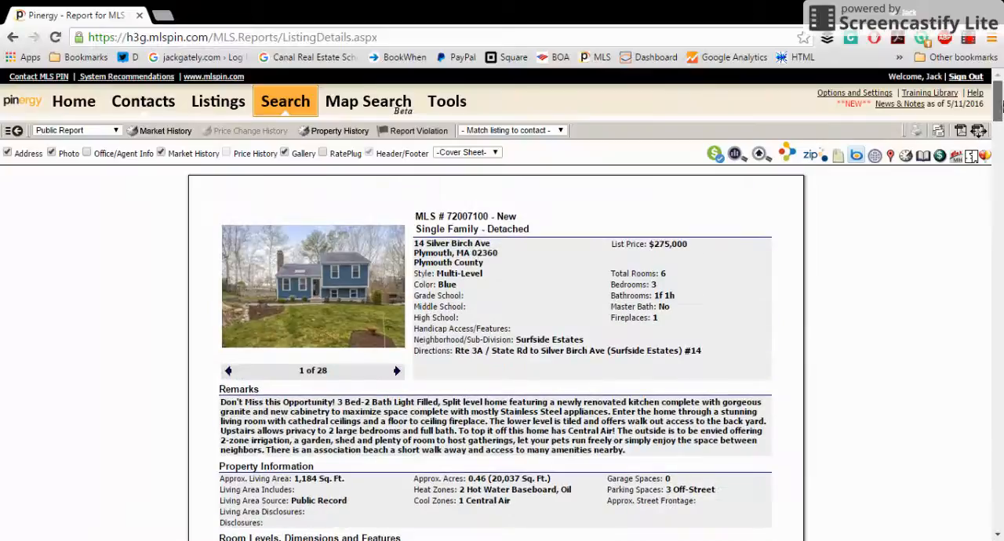
mouse_move(926, 232)
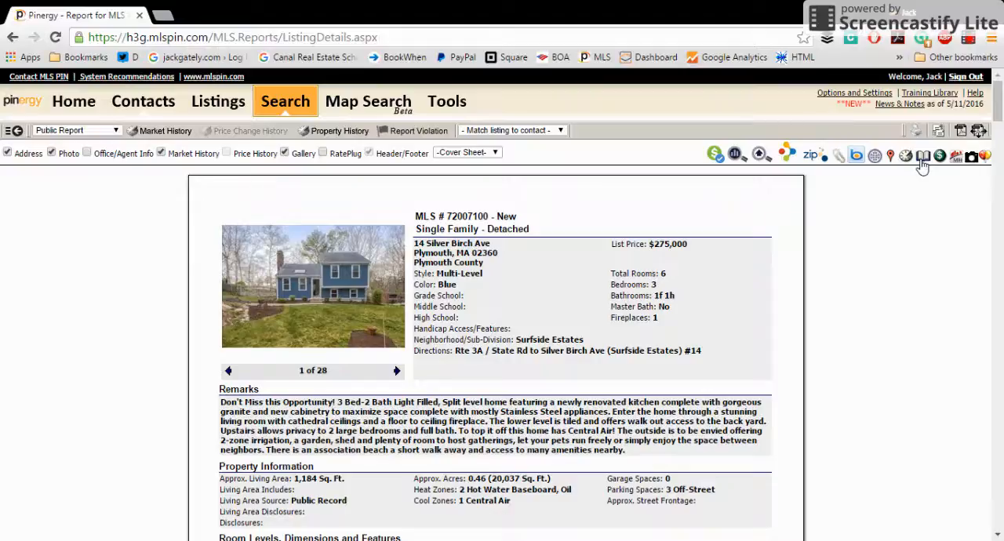
mouse_move(901, 270)
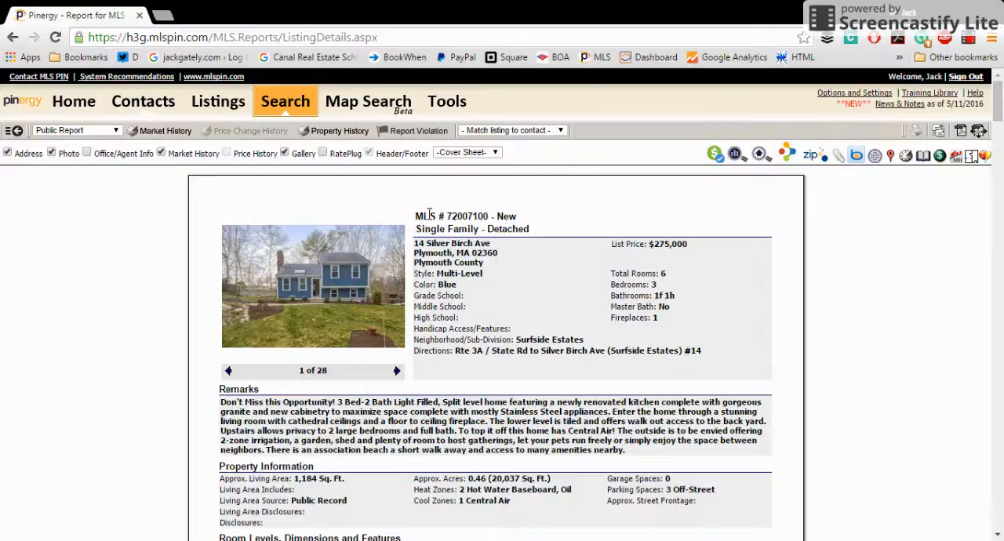
Draw a polygon near Plymouth in Map Search and view the 58 listings inside it.
left_click(367, 100)
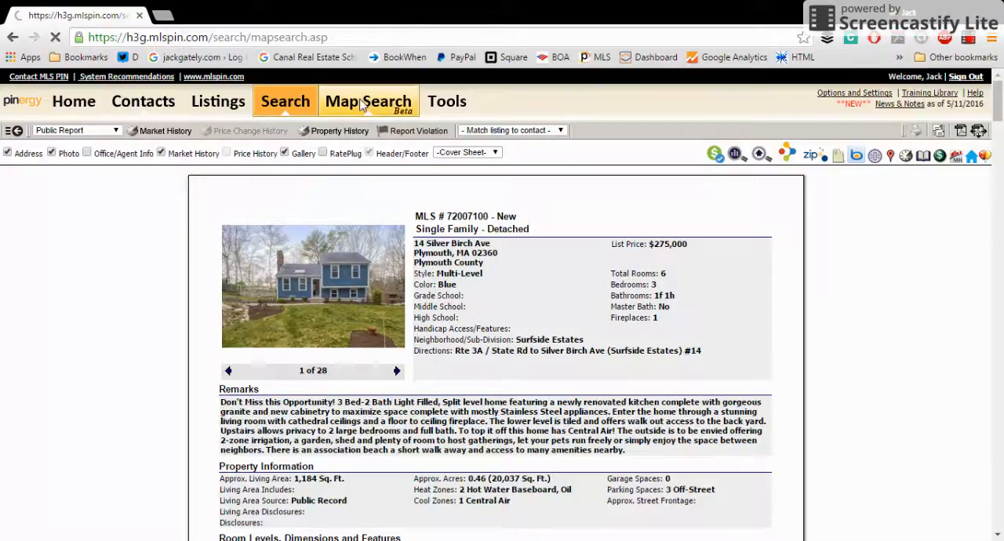
left_click(367, 100)
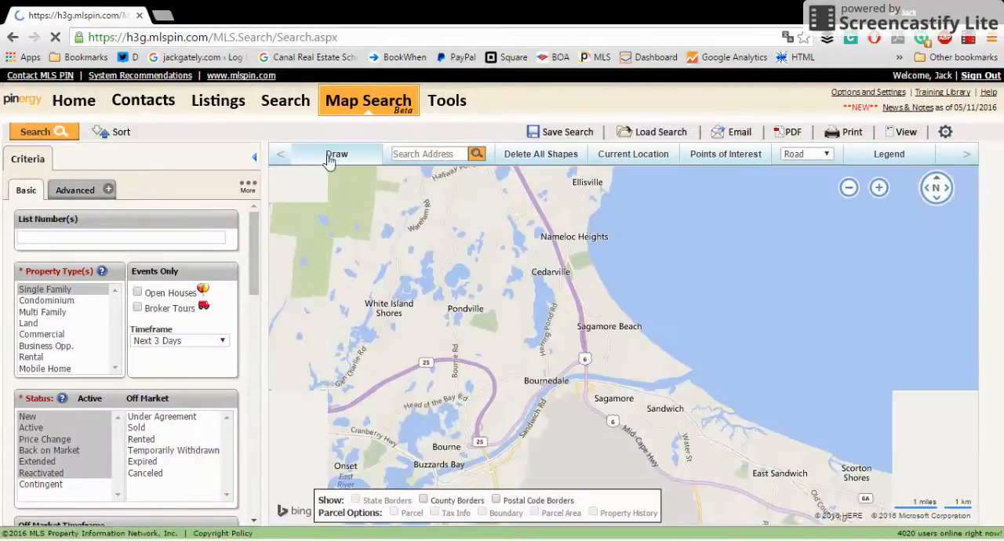
left_click(336, 152)
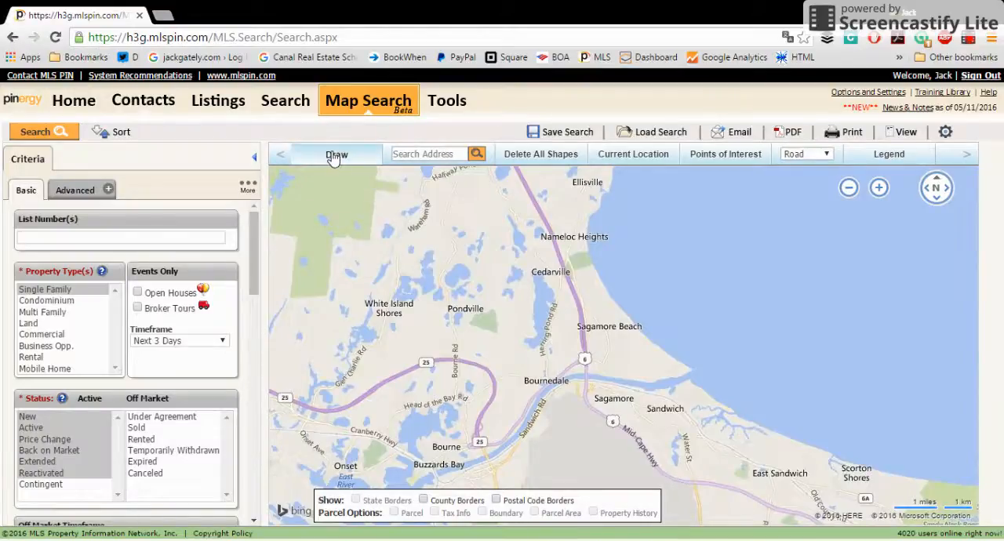
left_click(336, 154)
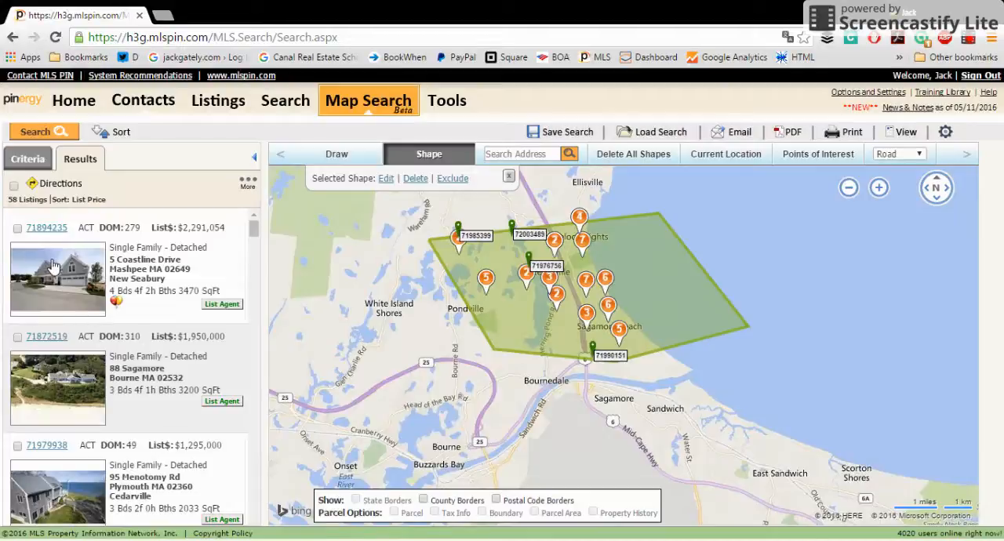
mouse_move(706, 277)
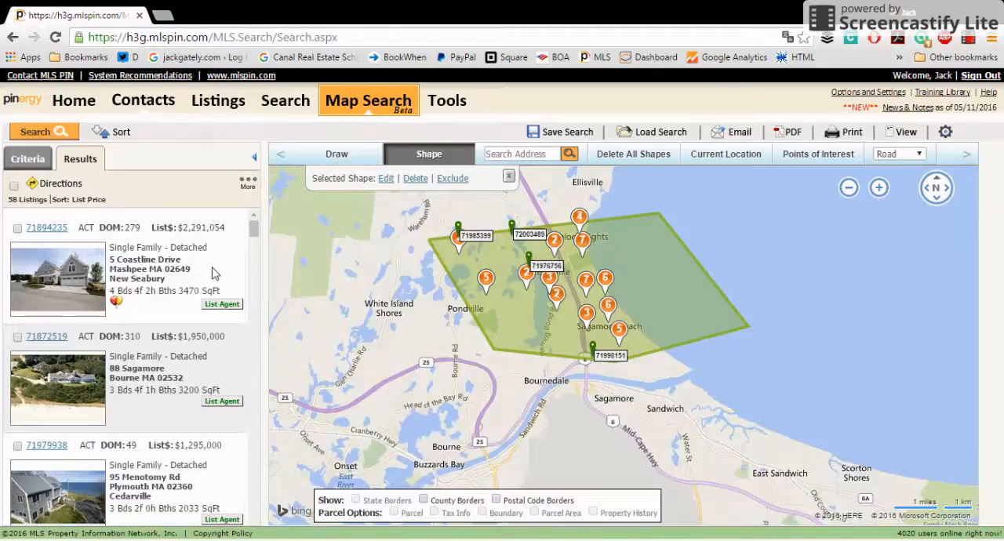
left_click(28, 159)
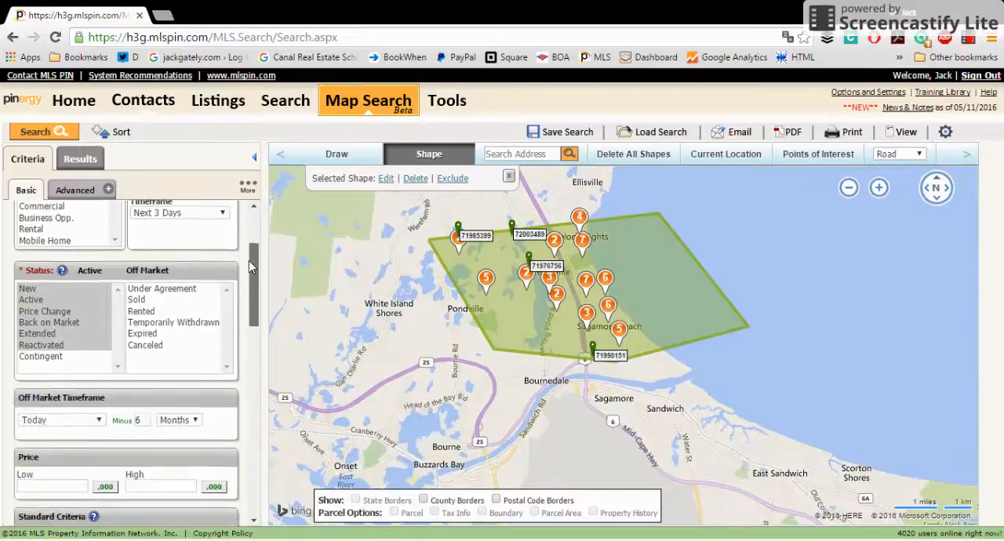
scroll("down", 3)
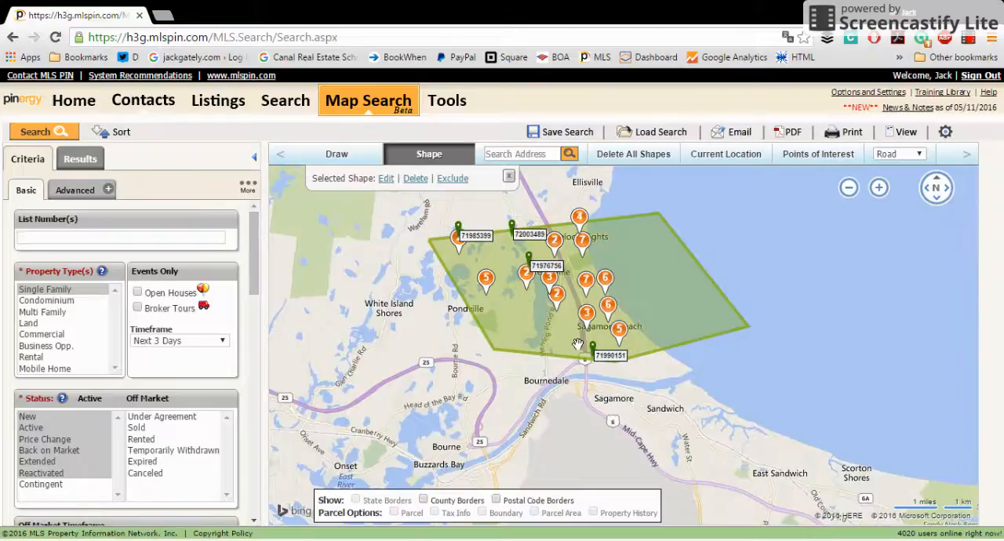
mouse_move(573, 275)
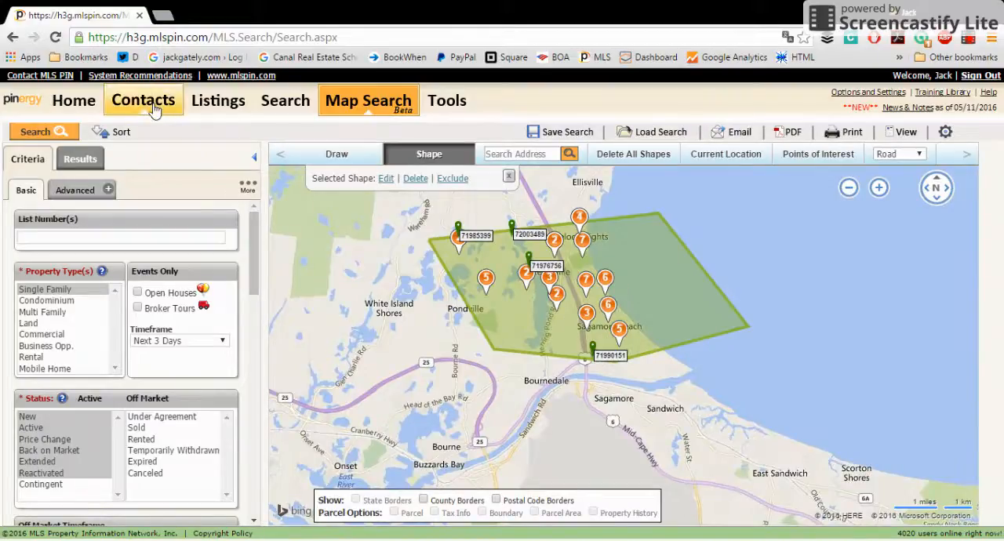
Go to Contacts and start a new contact record from the toolbar.
left_click(142, 100)
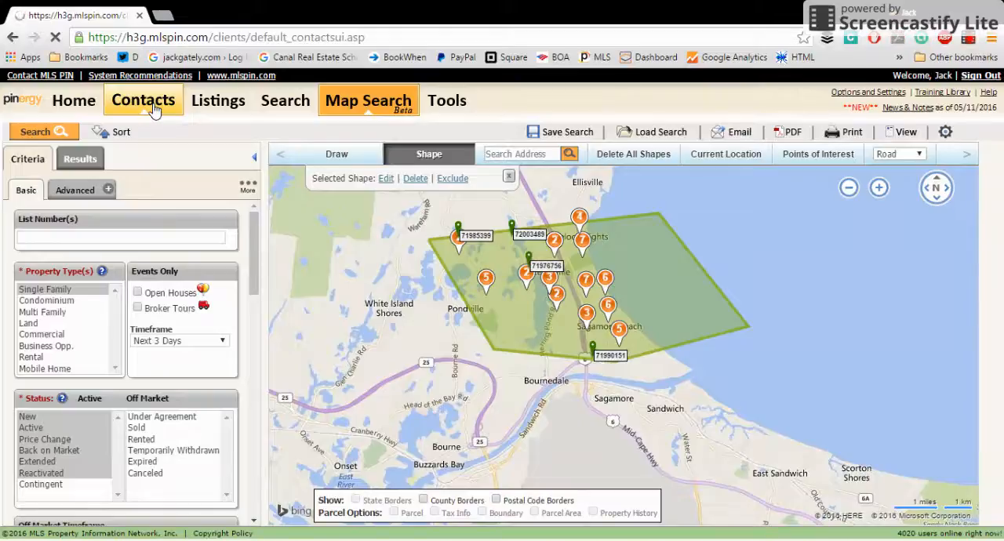
left_click(143, 101)
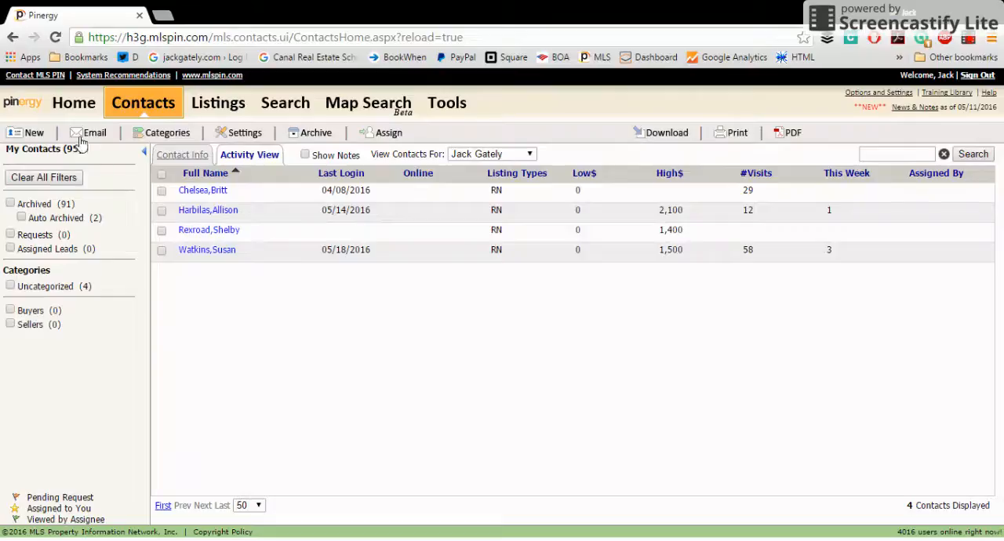
left_click(35, 132)
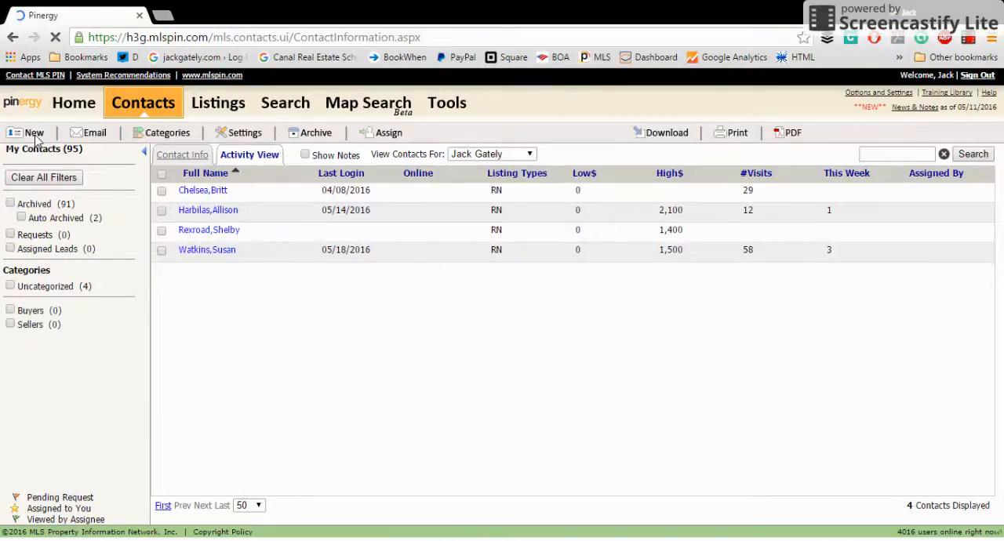
left_click(33, 131)
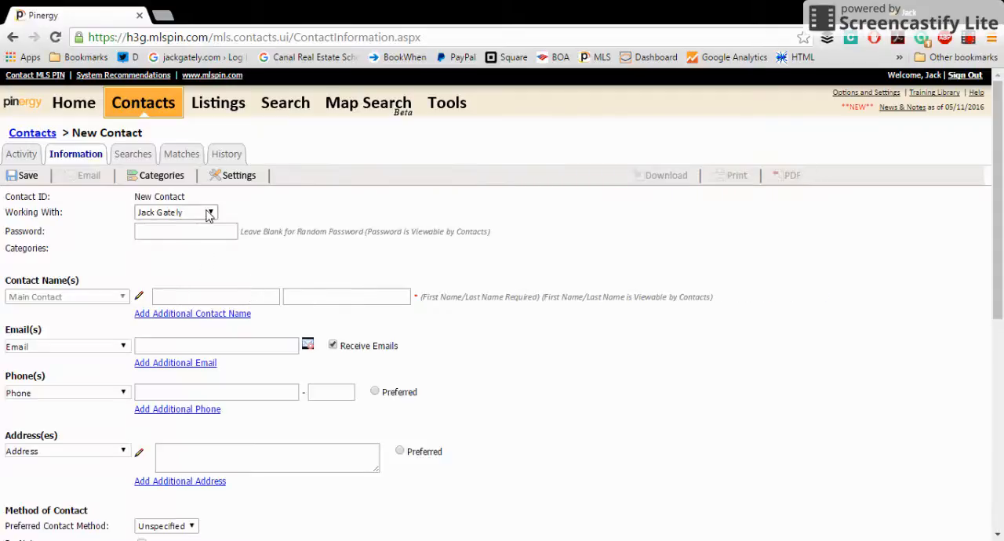
left_click(185, 232)
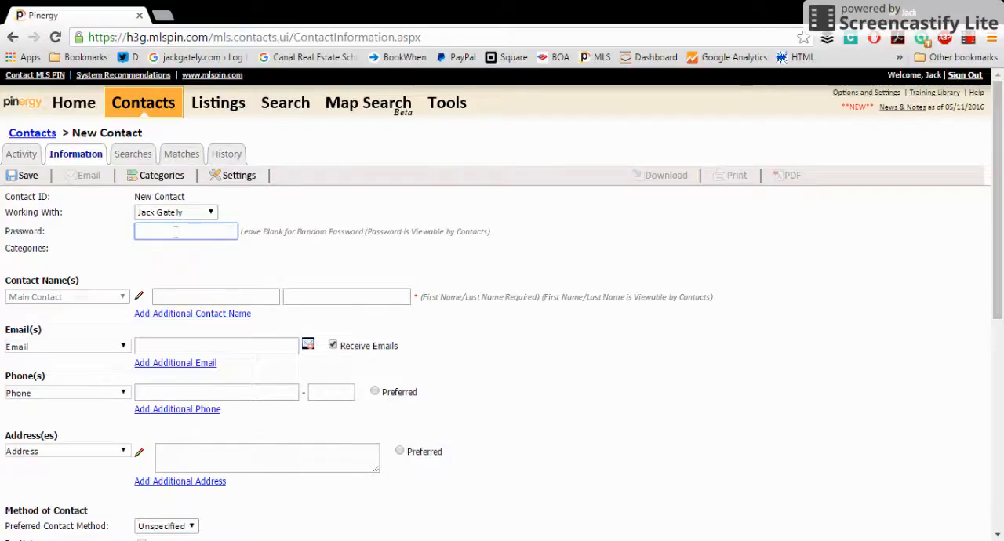
left_click(185, 232)
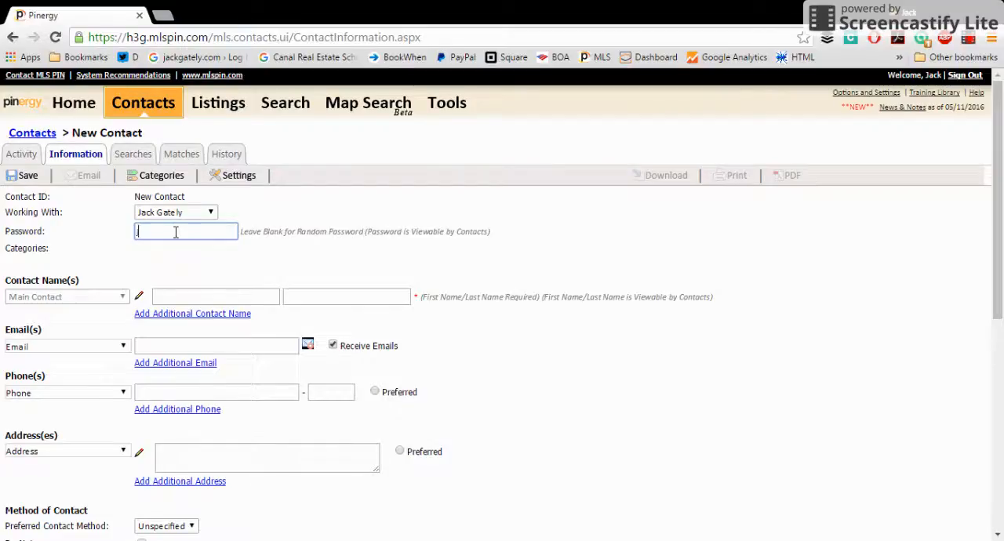
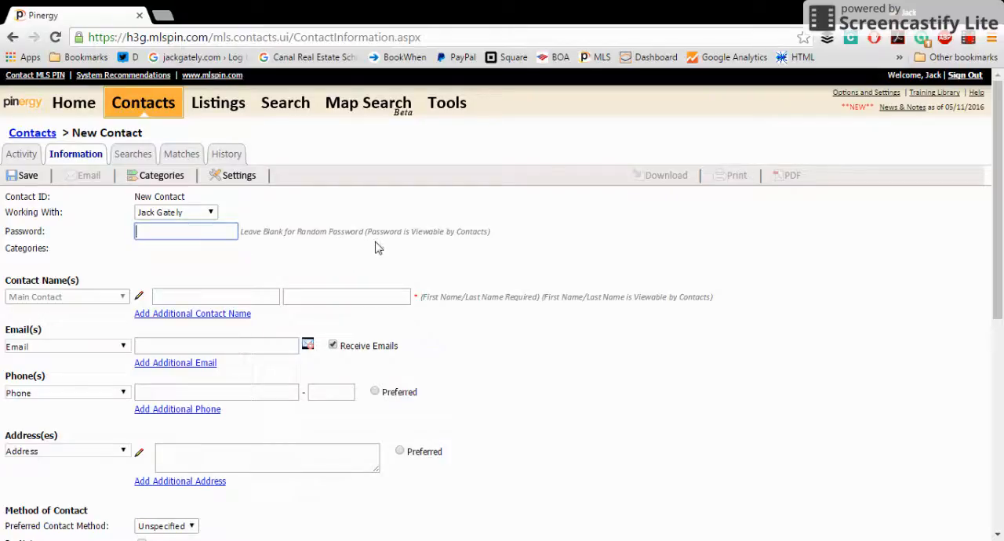
left_click(216, 296)
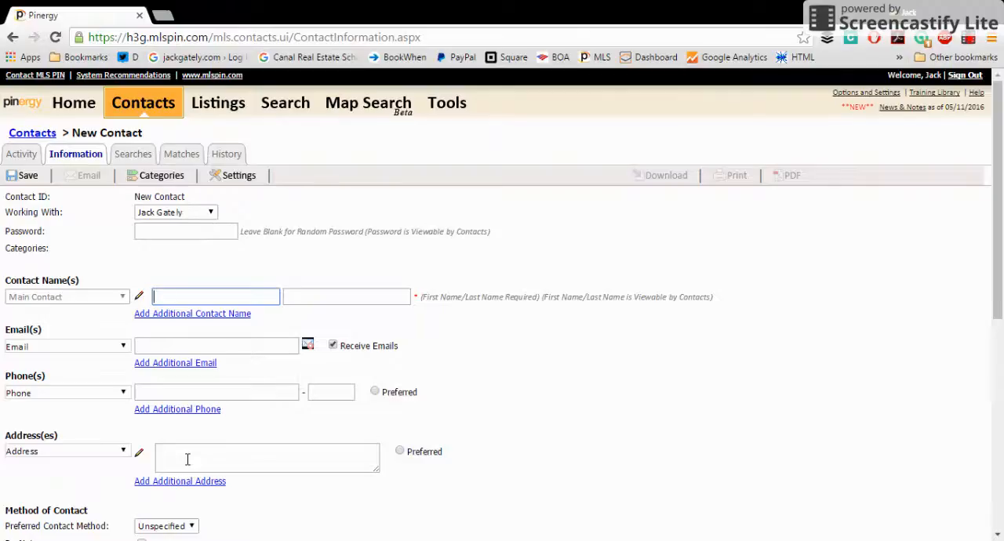
scroll("down", 3)
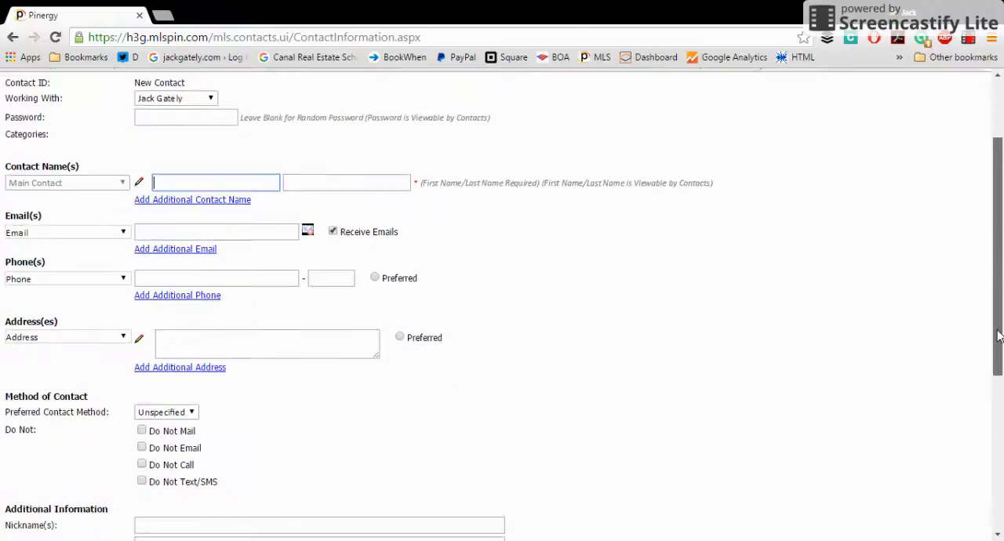
scroll("down", 3)
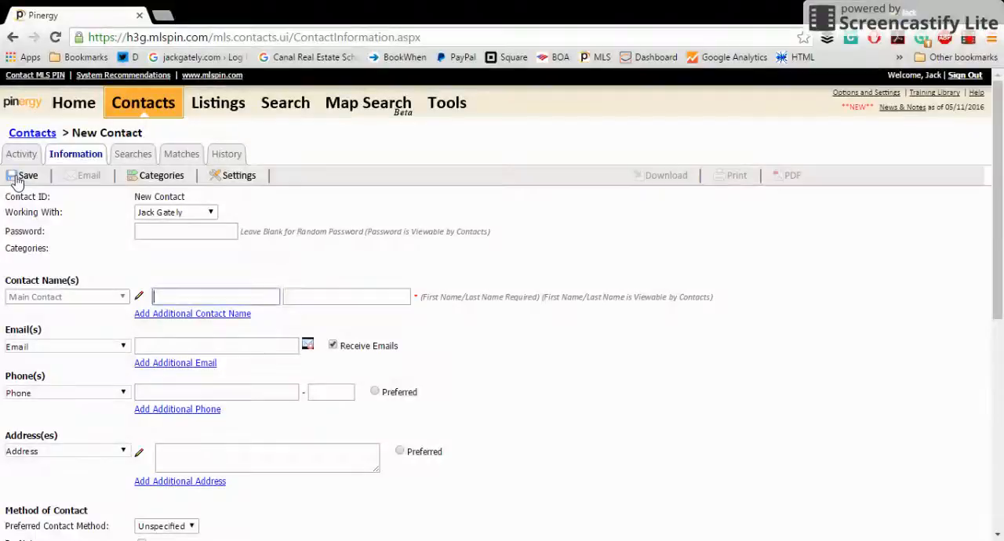
Show the Save and Save and Close choices, then return to the password field.
left_click(28, 176)
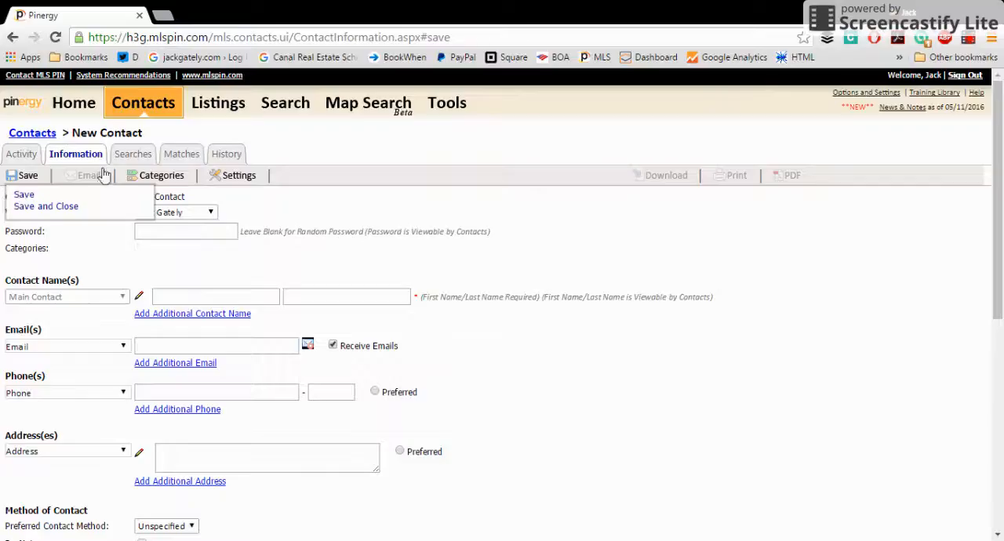
mouse_move(119, 158)
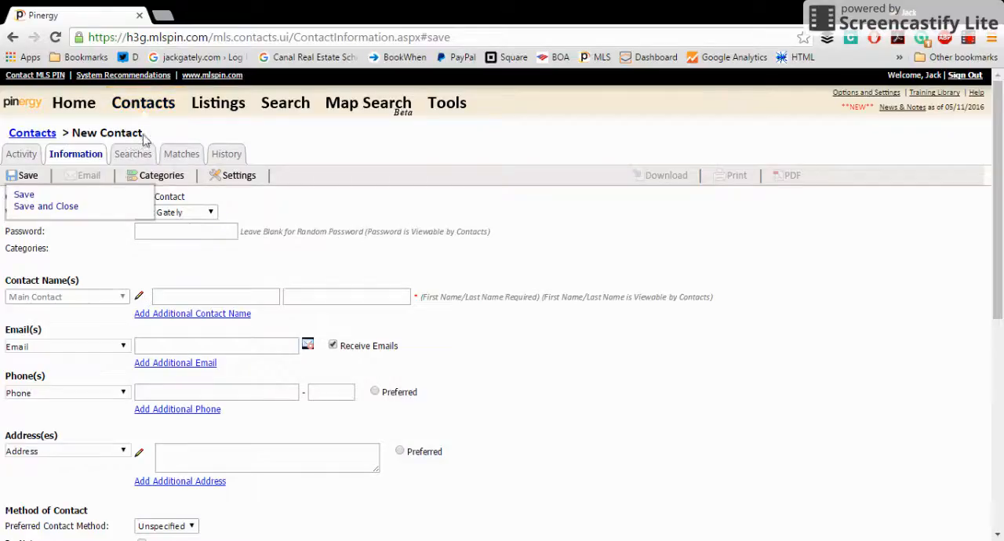
mouse_move(134, 152)
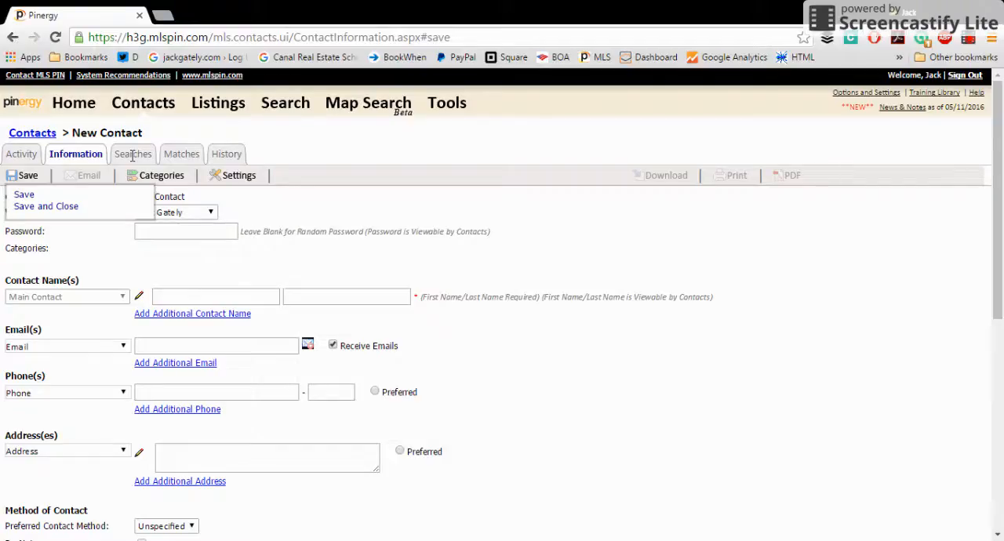
mouse_move(418, 218)
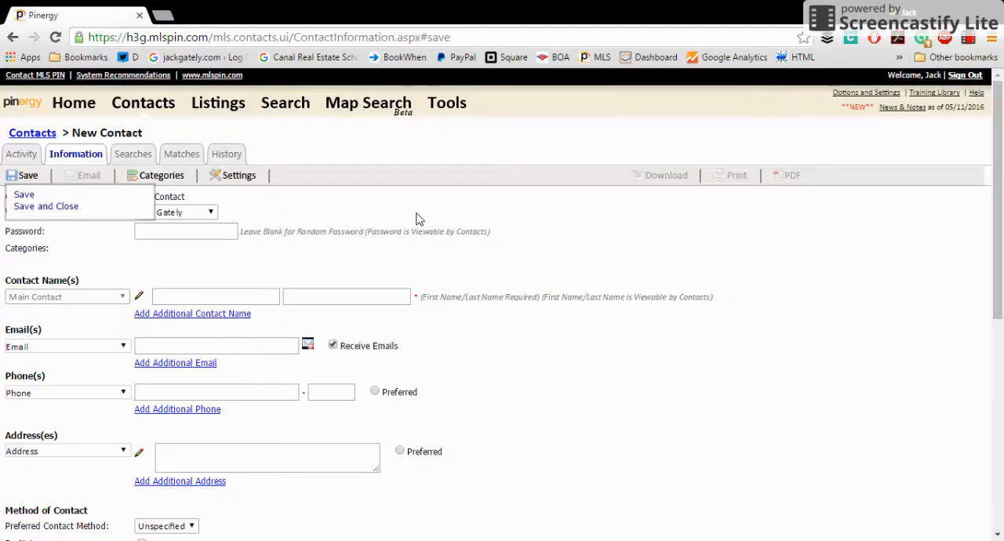
mouse_move(446, 132)
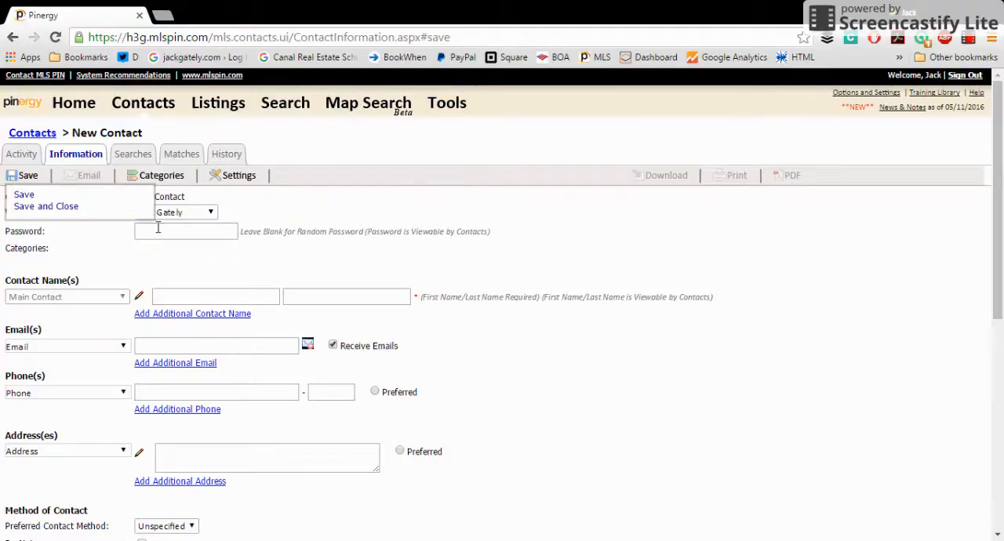
left_click(185, 231)
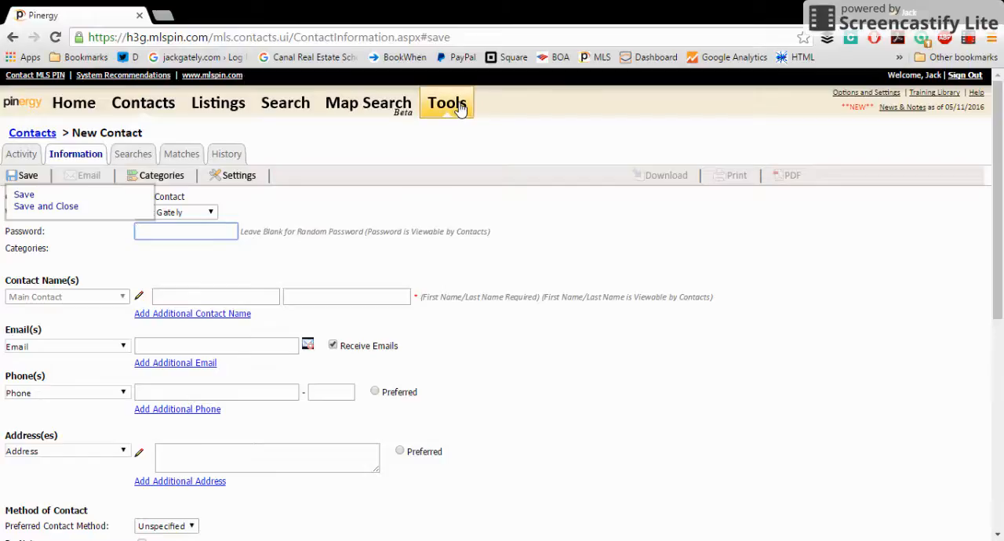
From the Tools directory, select Virtual Office Web (VOW).
left_click(445, 103)
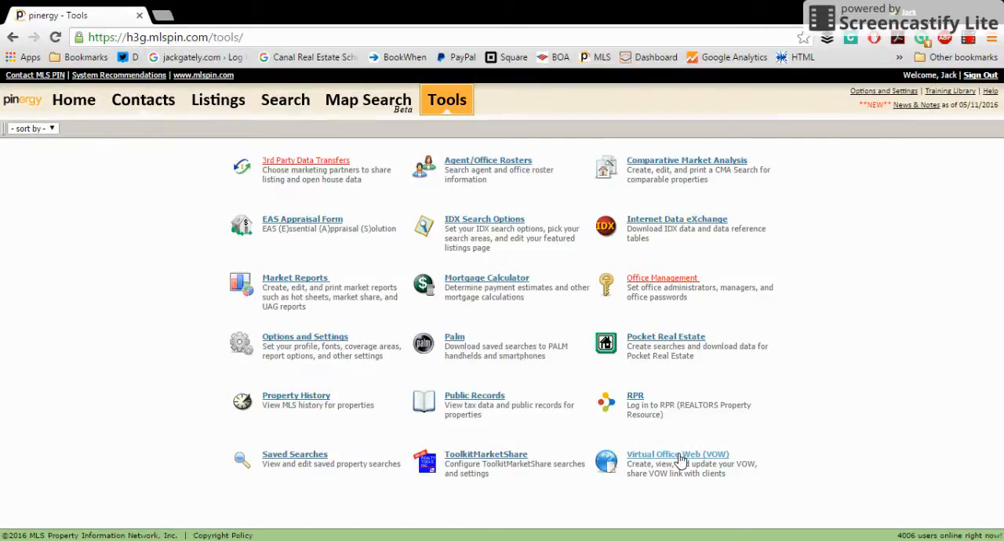
left_click(678, 455)
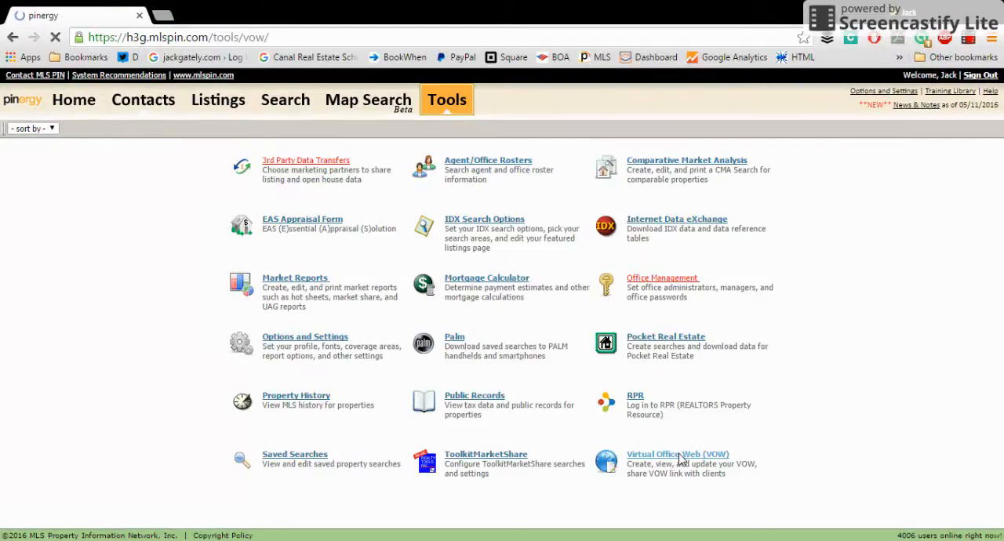
Select the 'Your VOW Web Site Homepage is' address text on the VOW editor for copying.
left_click(677, 455)
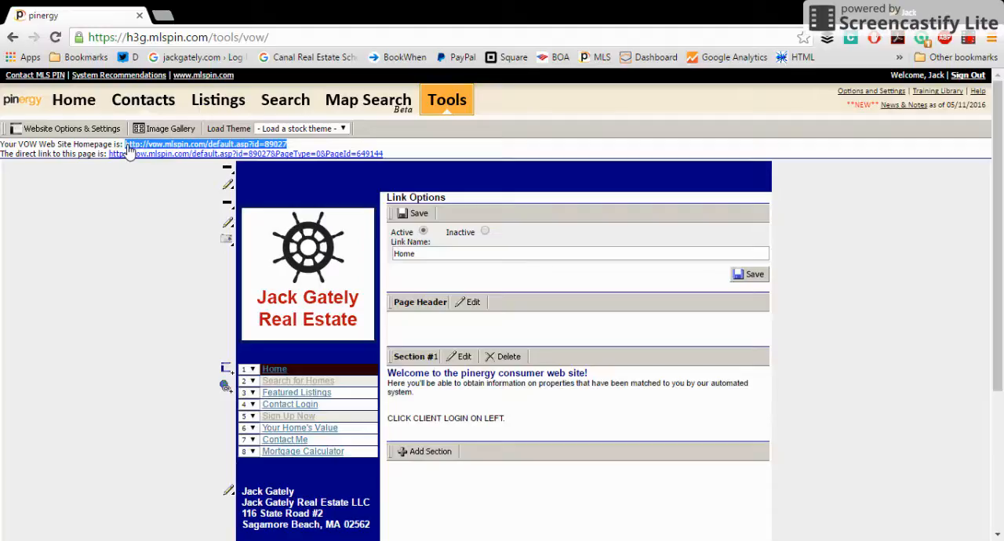
mouse_move(157, 220)
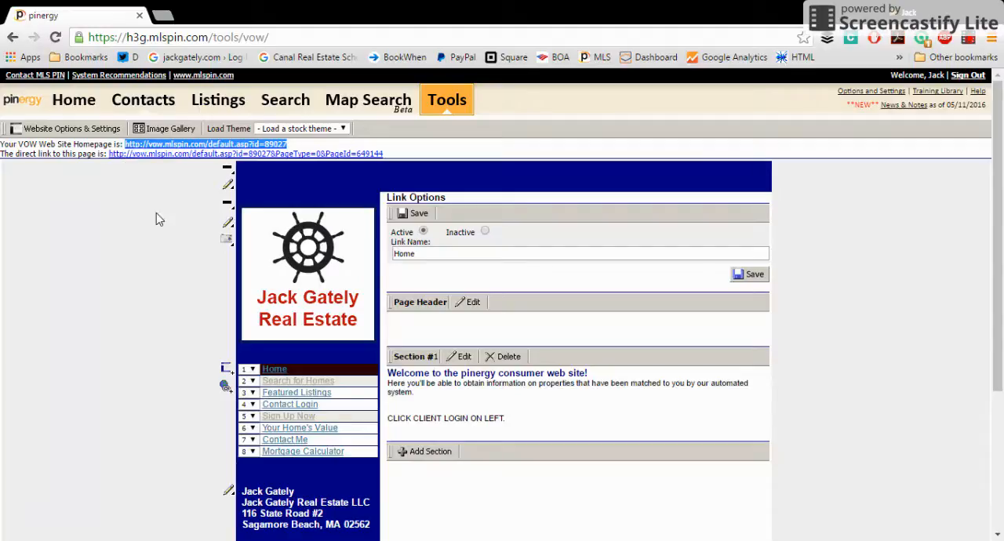
mouse_move(163, 19)
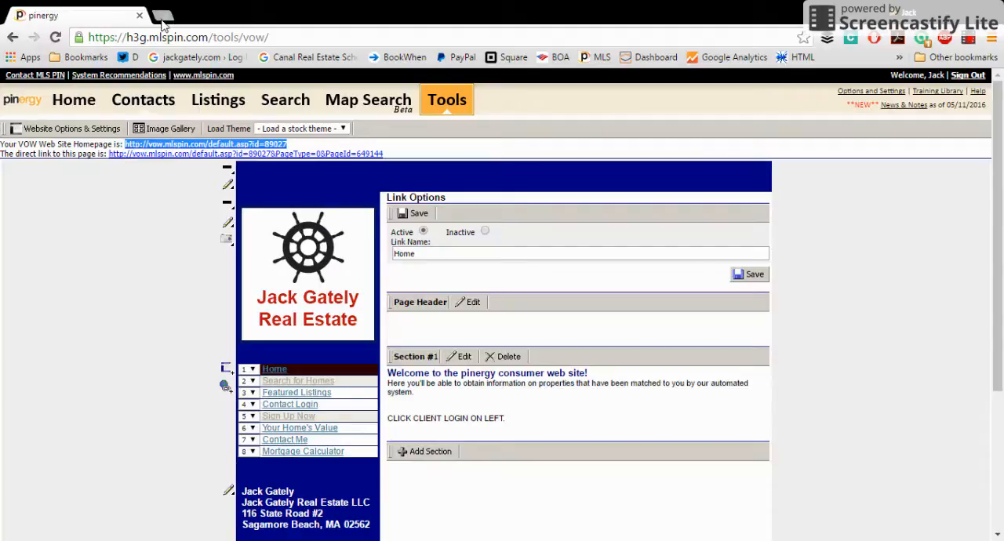
mouse_move(123, 320)
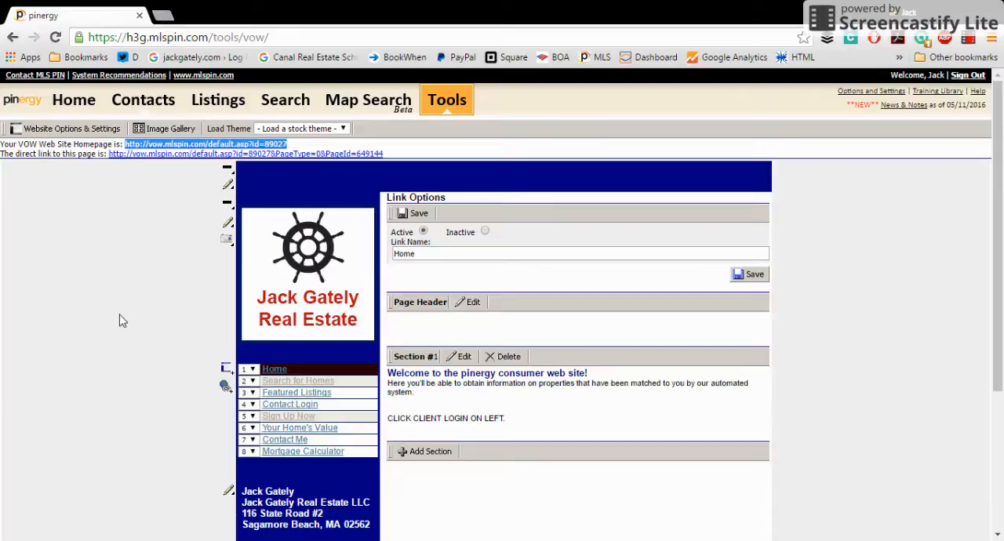